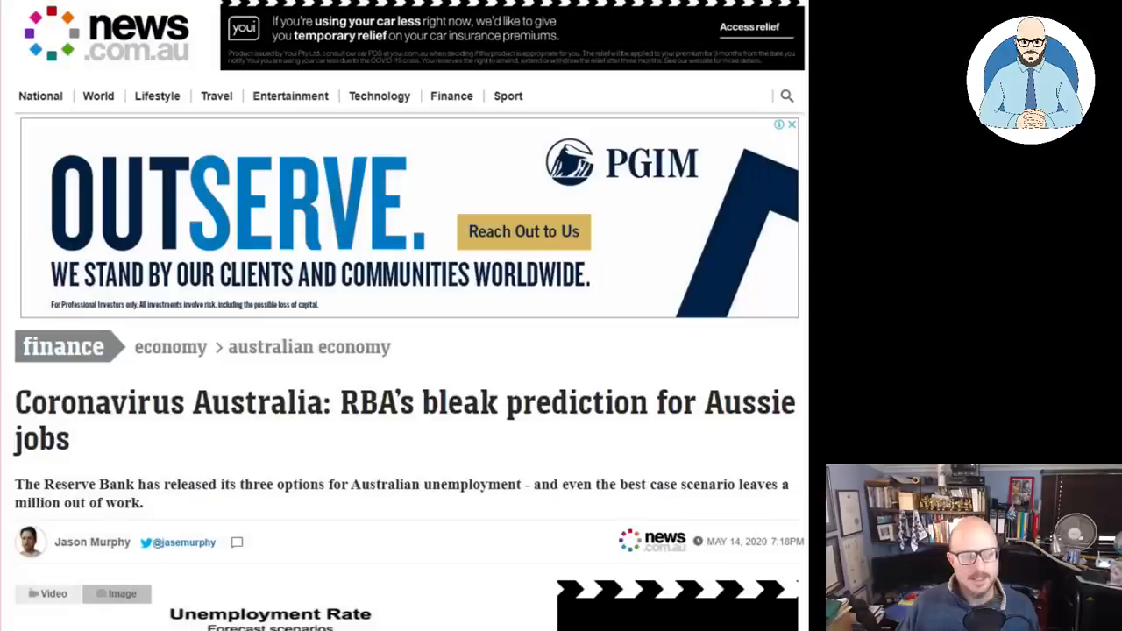
{"action": "mouse_move", "coordinate": [618, 453]}
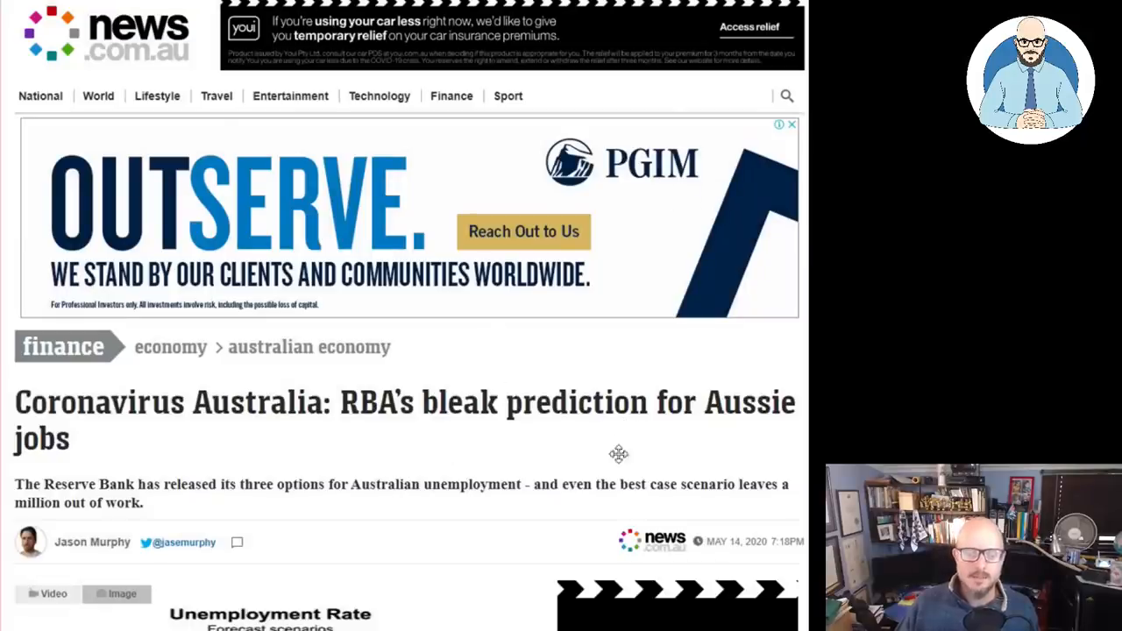
{"action": "mouse_move", "coordinate": [650, 456]}
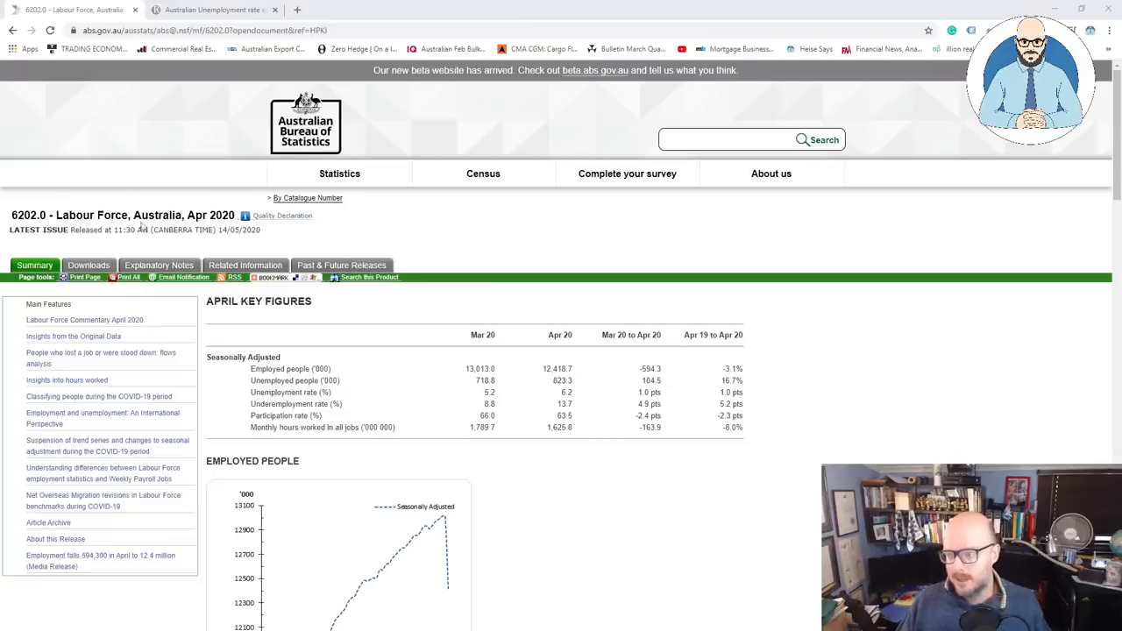
Scroll past the April 2020 key figures down to the unemployment rate chart.
{"action": "scroll", "scroll_direction": "down", "scroll_amount": 3}
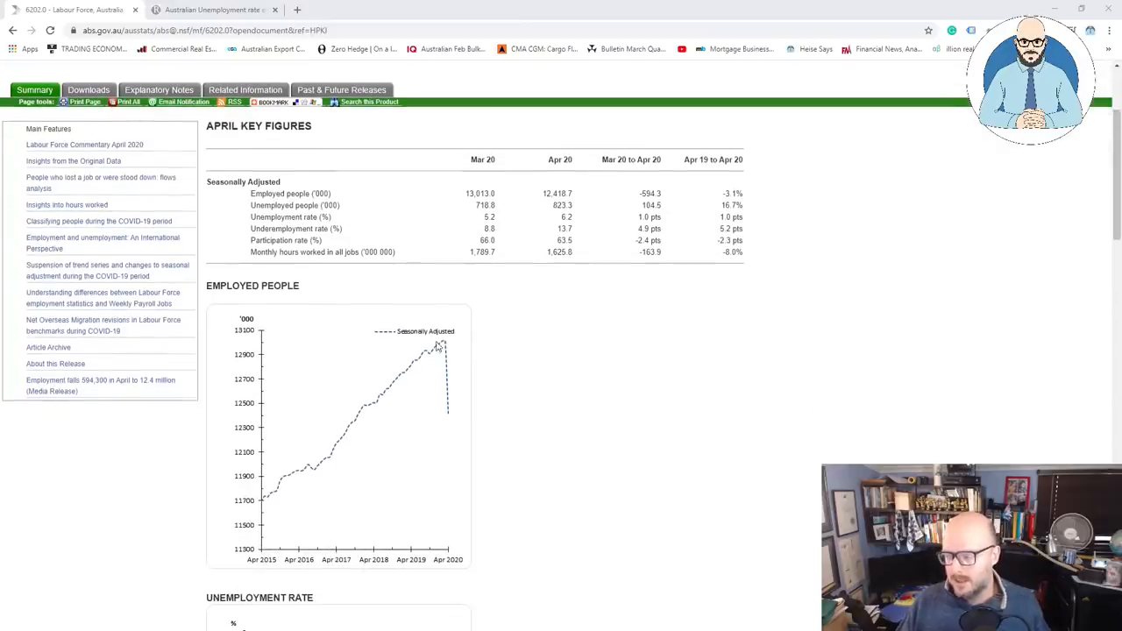
{"action": "mouse_move", "coordinate": [451, 421]}
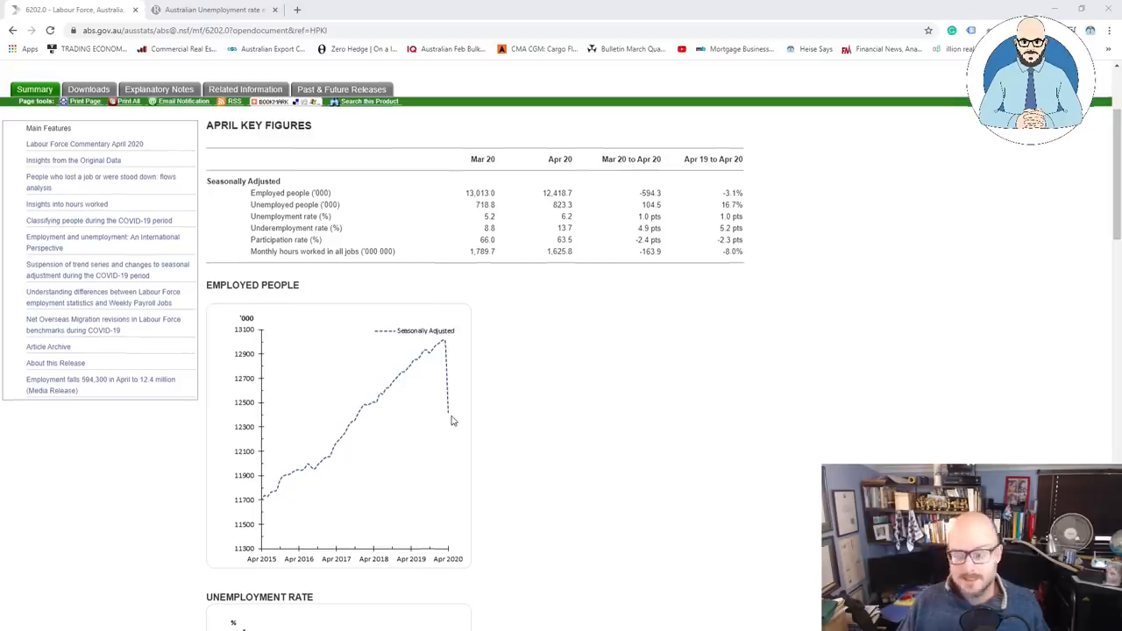
{"action": "scroll", "scroll_direction": "down", "scroll_amount": 3}
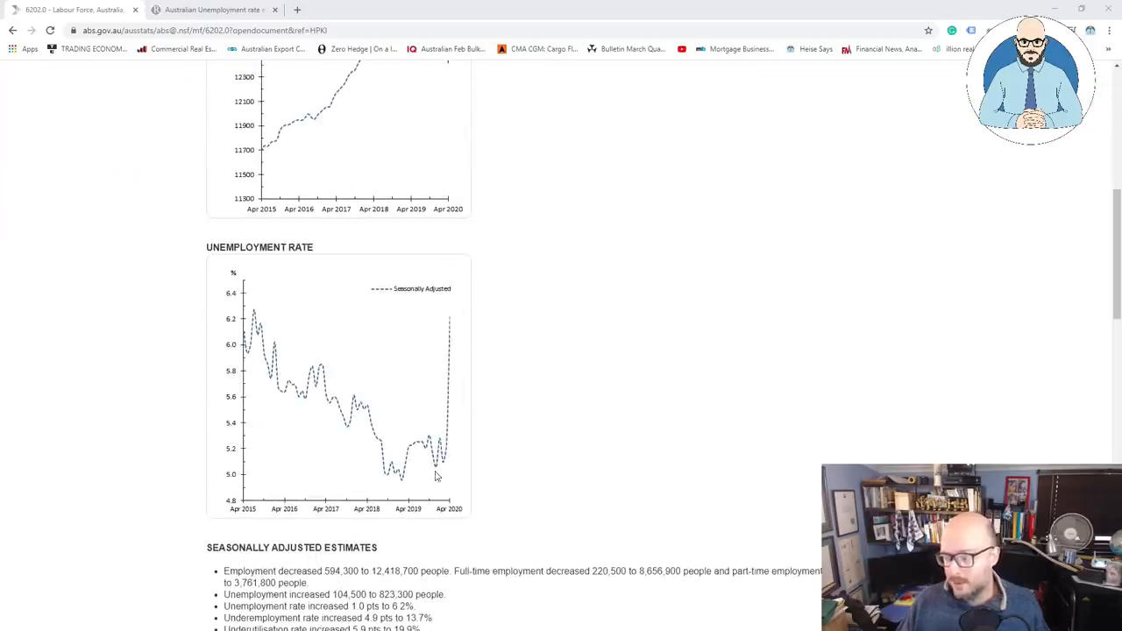
{"action": "mouse_move", "coordinate": [454, 323]}
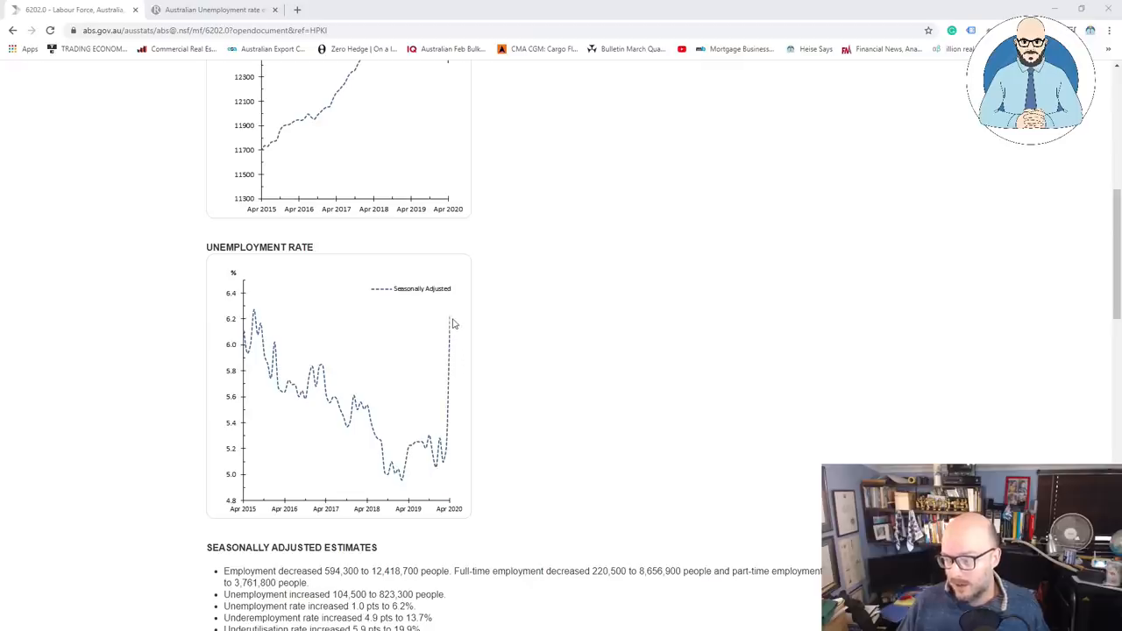
{"action": "mouse_move", "coordinate": [429, 321]}
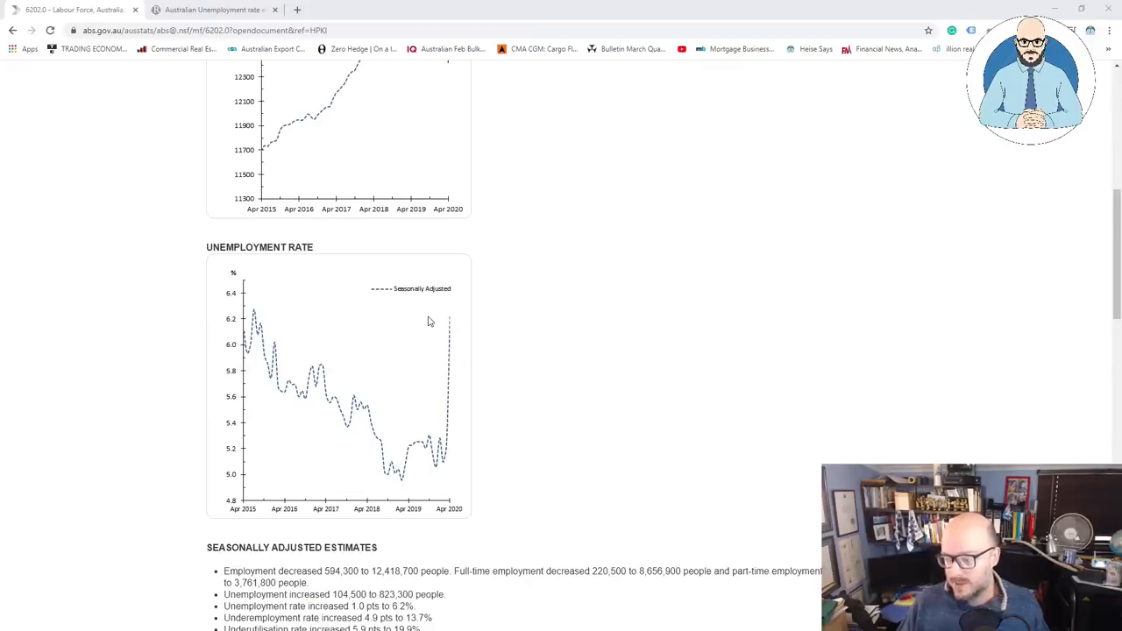
{"action": "scroll", "scroll_direction": "down", "scroll_amount": 3}
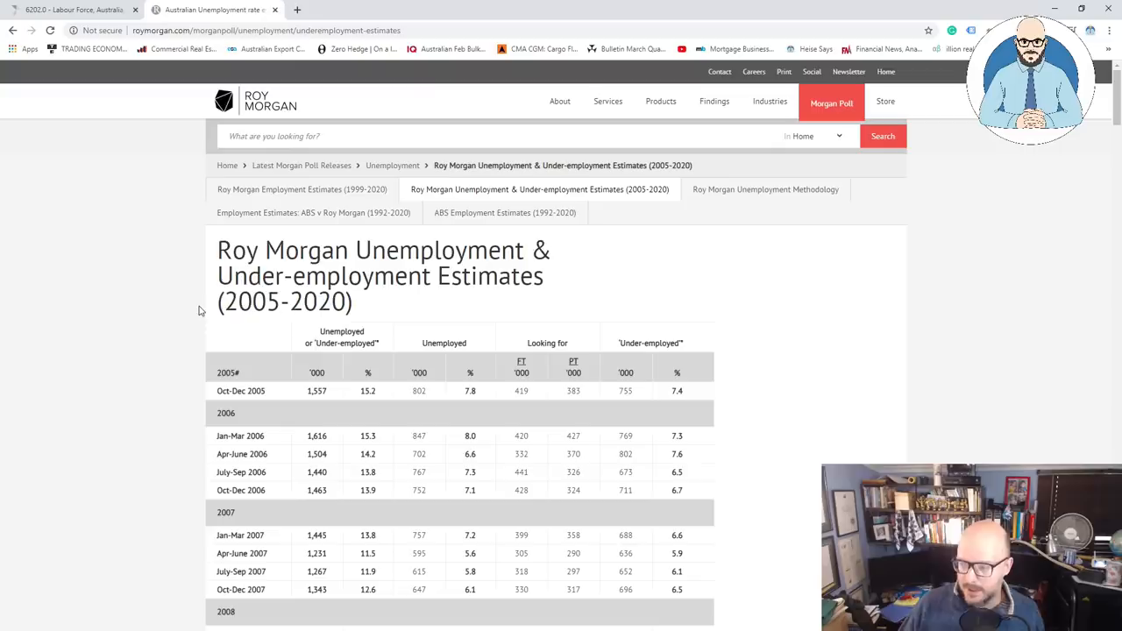
Scroll the Roy Morgan estimates table to April 2020 and select its 15.3% unemployed value.
{"action": "scroll", "scroll_direction": "down", "scroll_amount": 3}
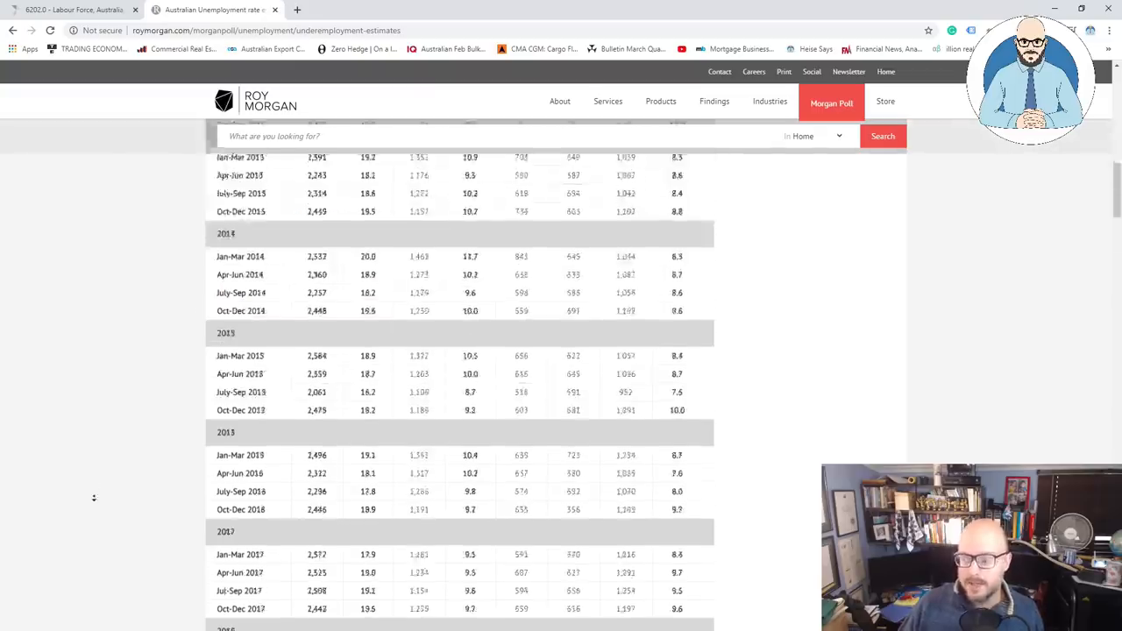
{"action": "scroll", "scroll_direction": "down", "scroll_amount": 3}
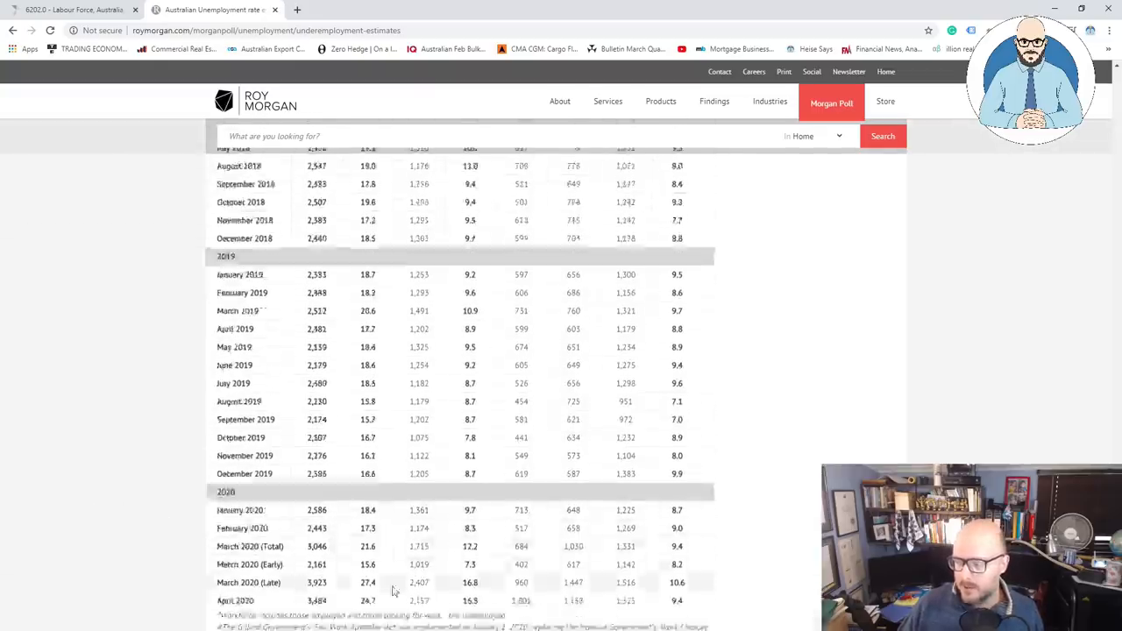
{"action": "scroll", "scroll_direction": "down", "scroll_amount": 3}
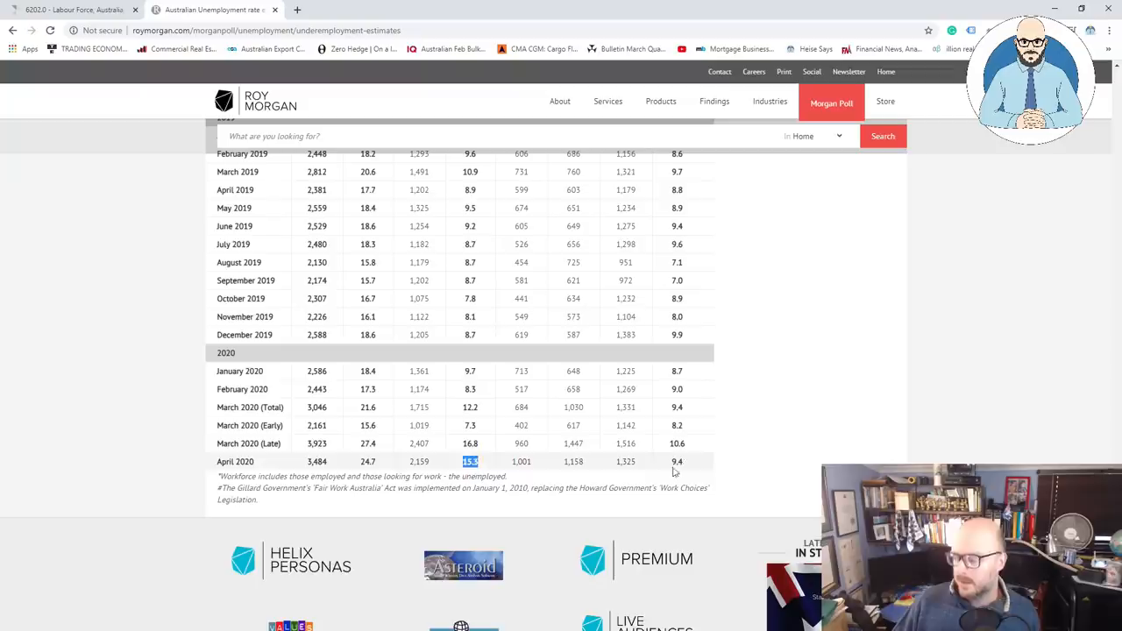
{"action": "left_click", "coordinate": [677, 463]}
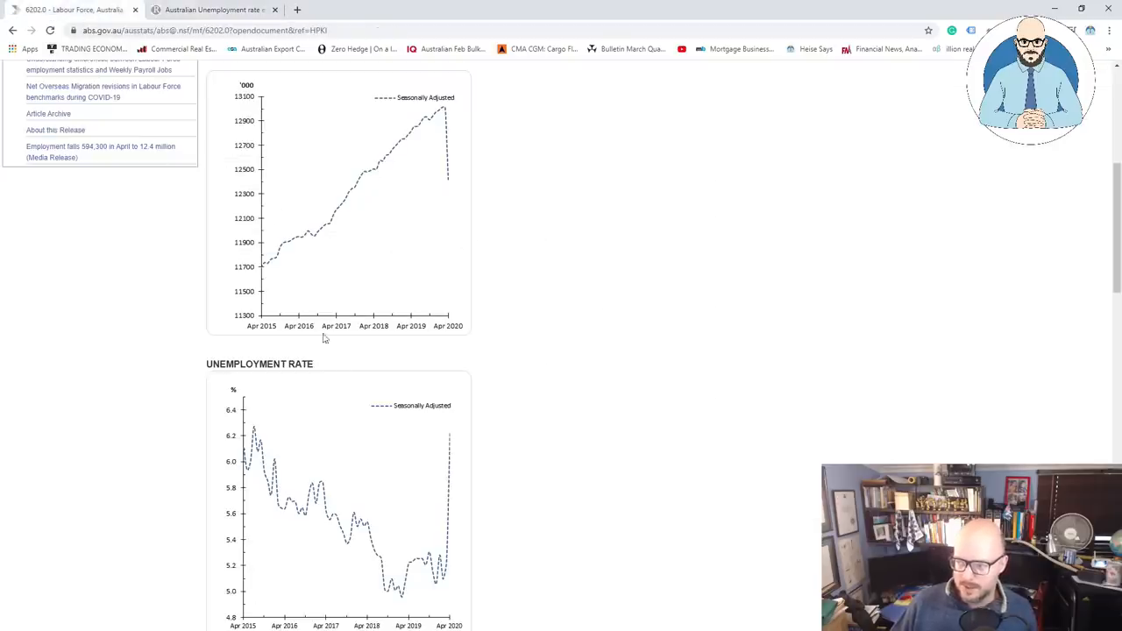
Scroll the ABS release to the COVID-19 labour market impacts timeline.
{"action": "scroll", "scroll_direction": "up", "scroll_amount": 3}
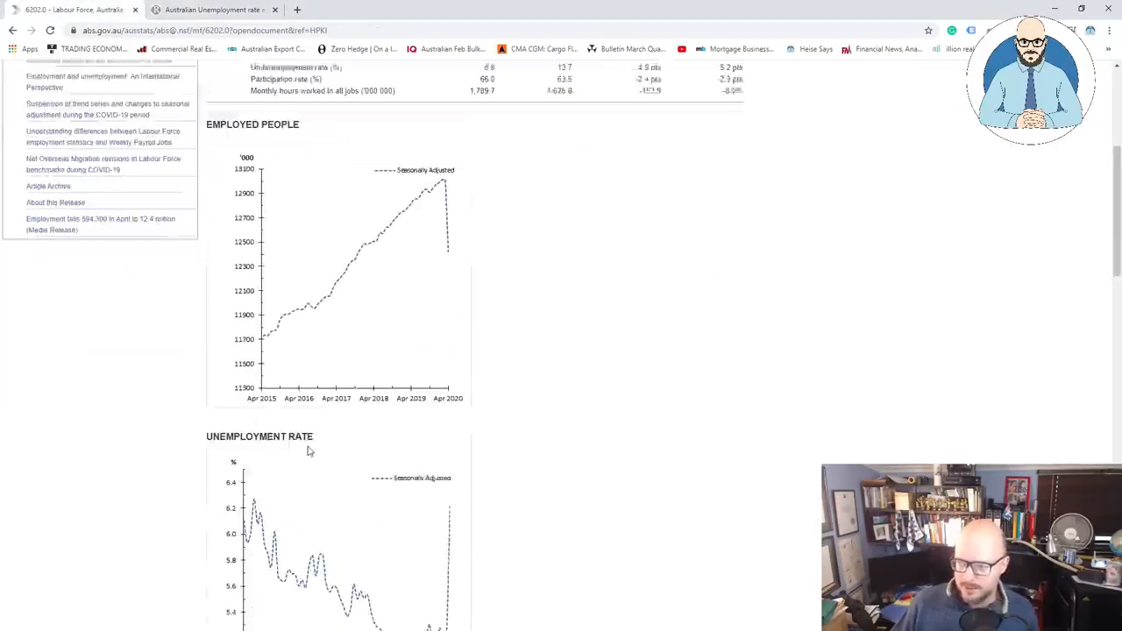
{"action": "scroll", "scroll_direction": "down", "scroll_amount": 3}
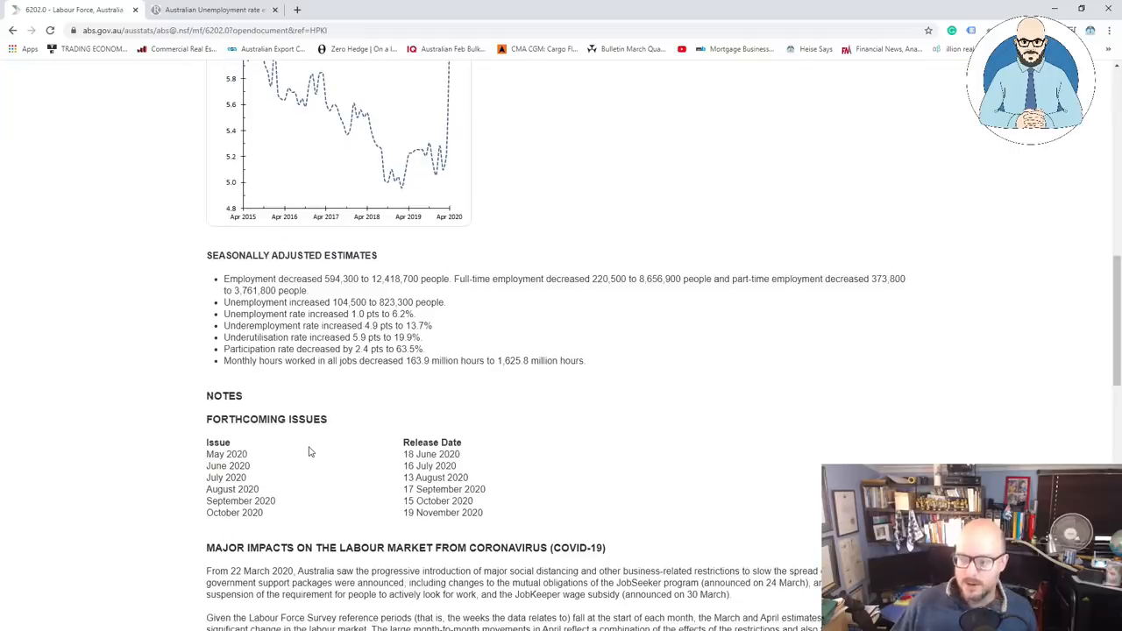
{"action": "scroll", "scroll_direction": "up", "scroll_amount": 3}
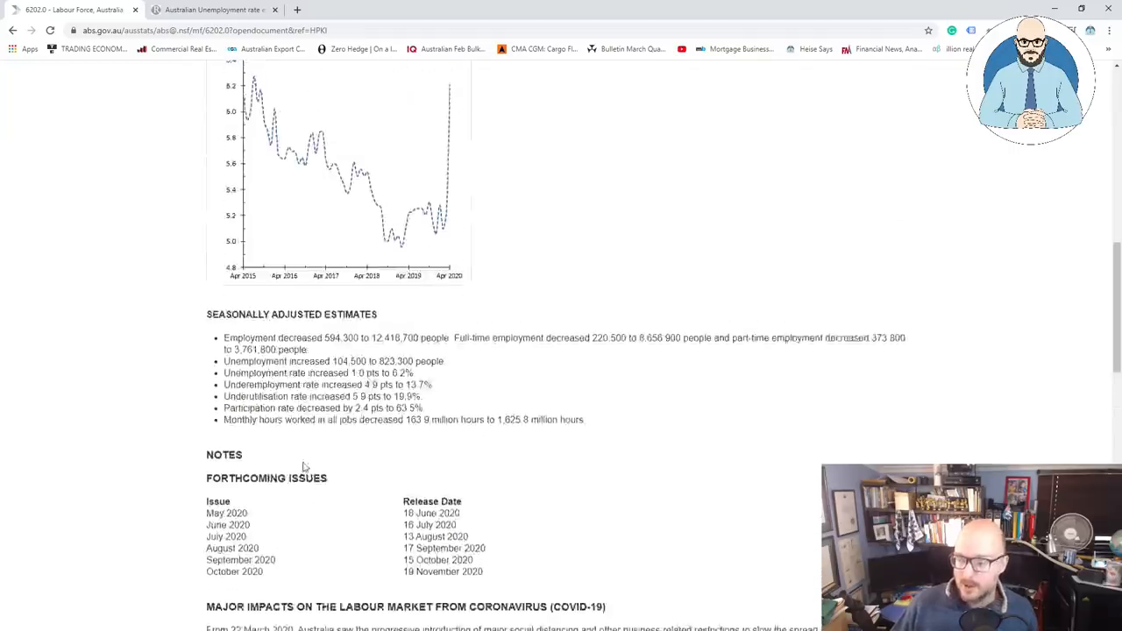
{"action": "scroll", "scroll_direction": "down", "scroll_amount": 3}
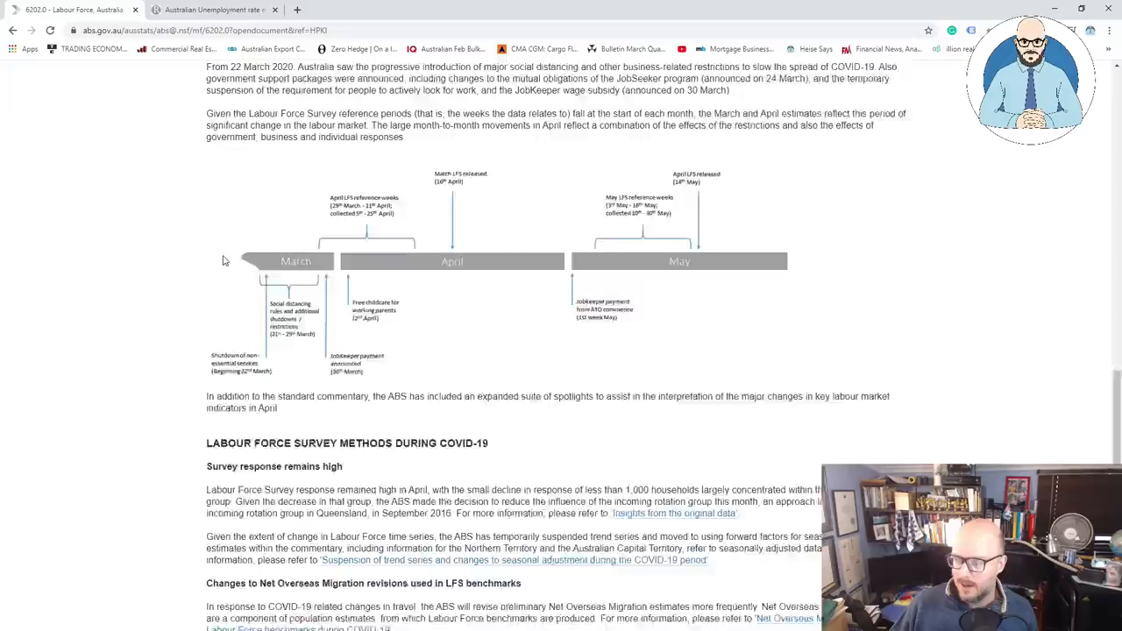
{"action": "scroll", "scroll_direction": "up", "scroll_amount": 3}
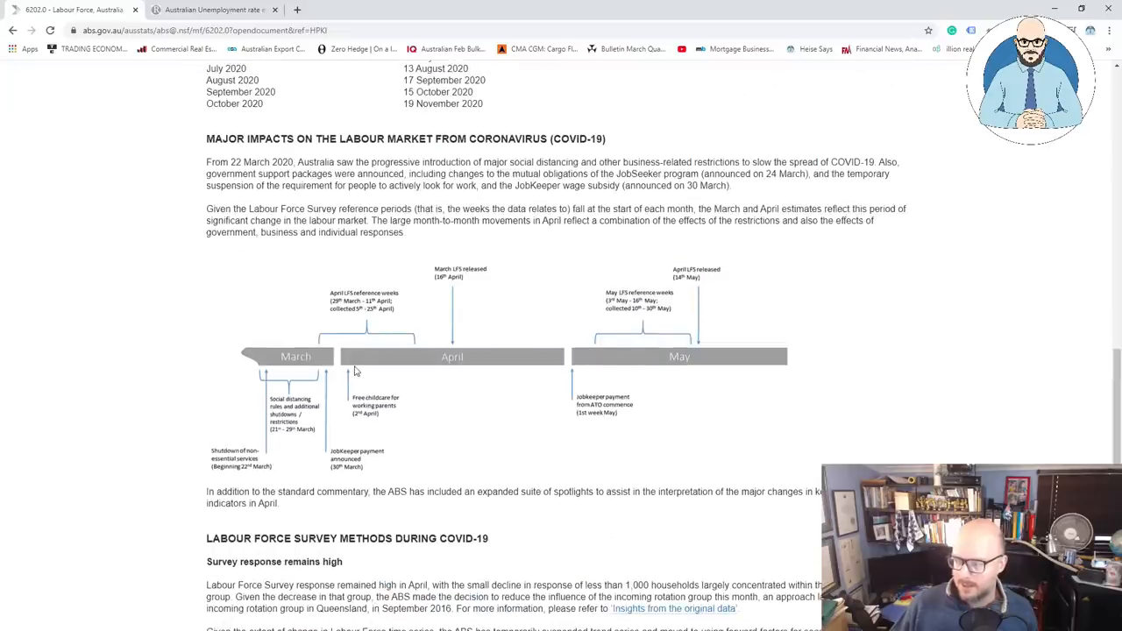
{"action": "mouse_move", "coordinate": [690, 269]}
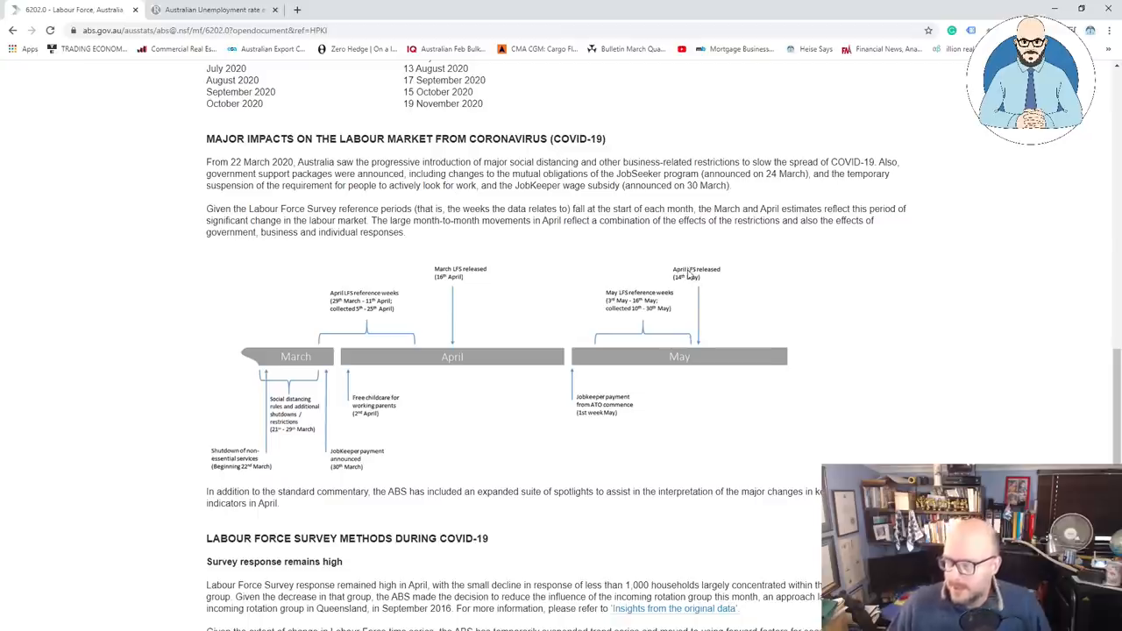
{"action": "mouse_move", "coordinate": [677, 315]}
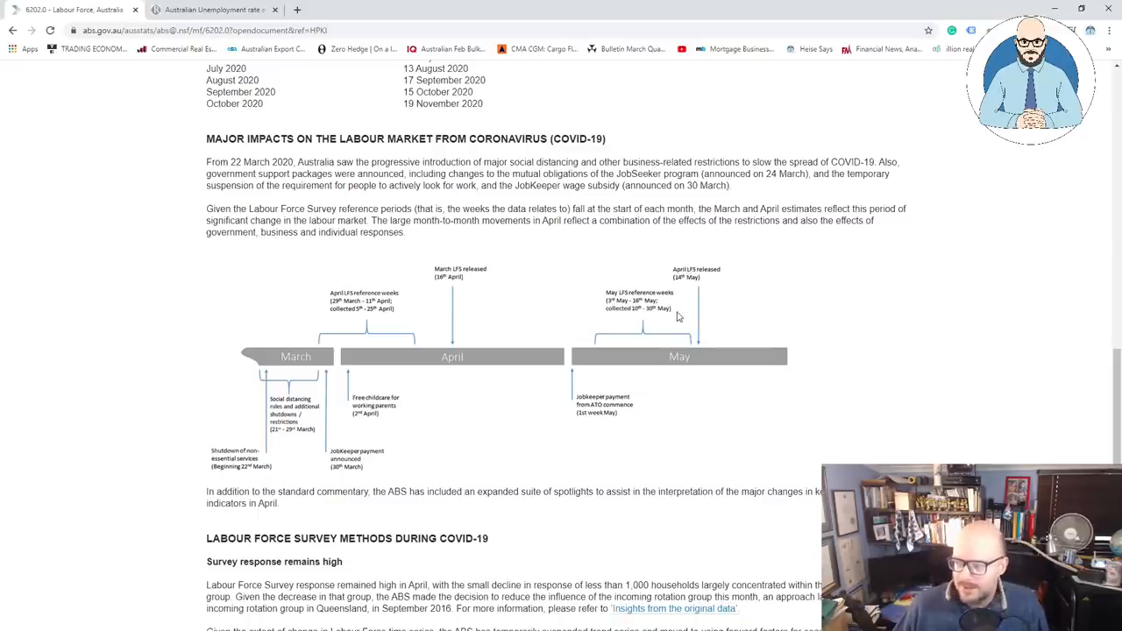
{"action": "mouse_move", "coordinate": [375, 326]}
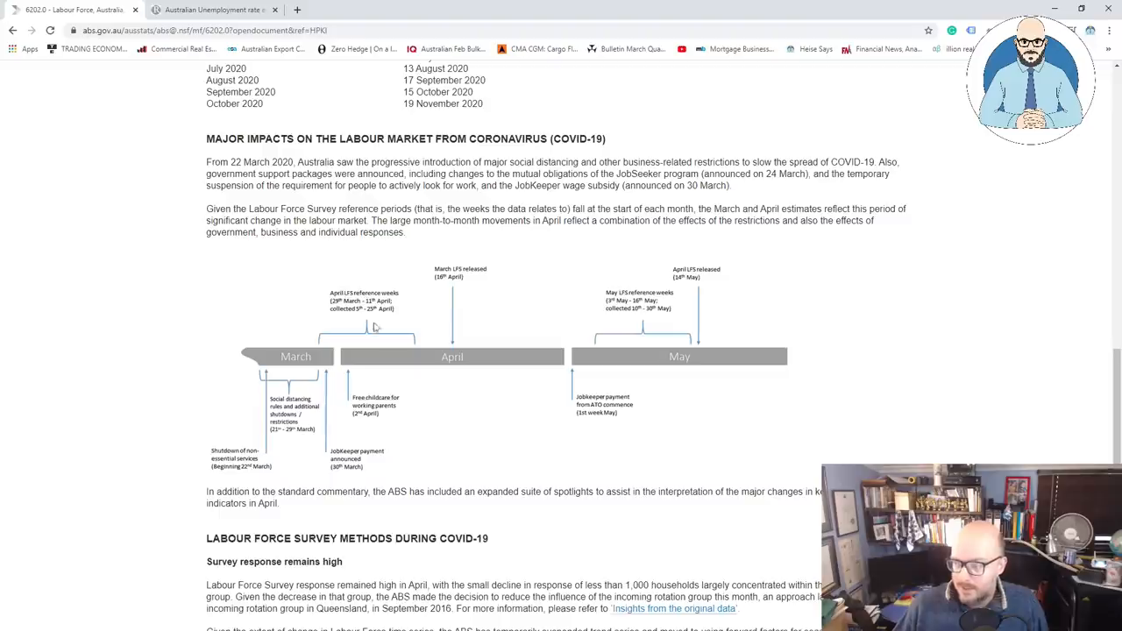
{"action": "mouse_move", "coordinate": [341, 307]}
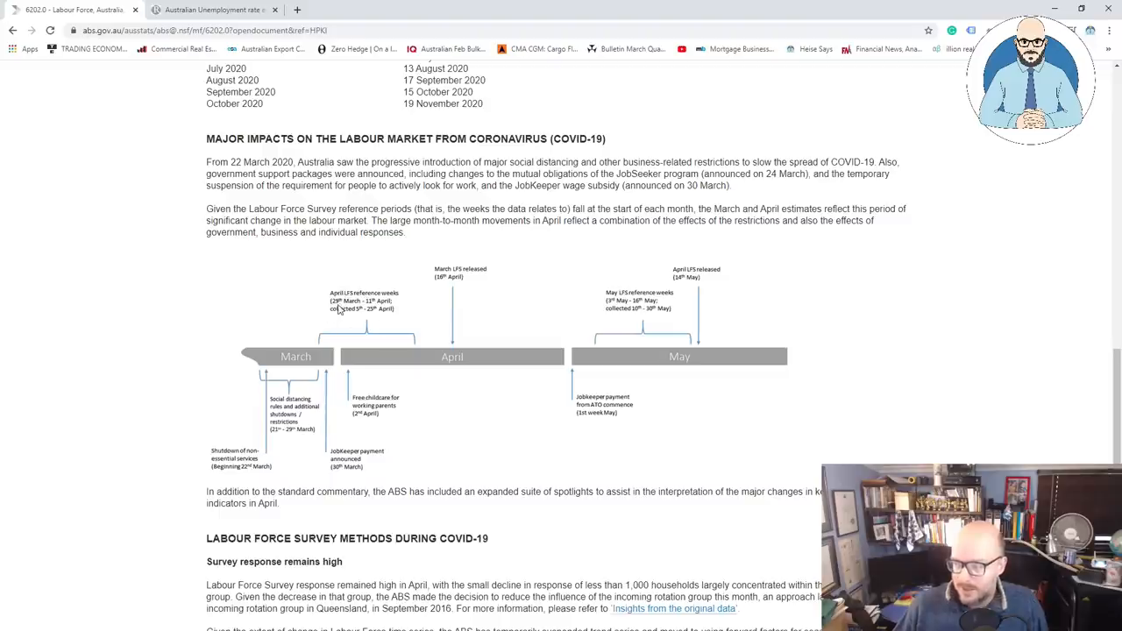
{"action": "mouse_move", "coordinate": [379, 307]}
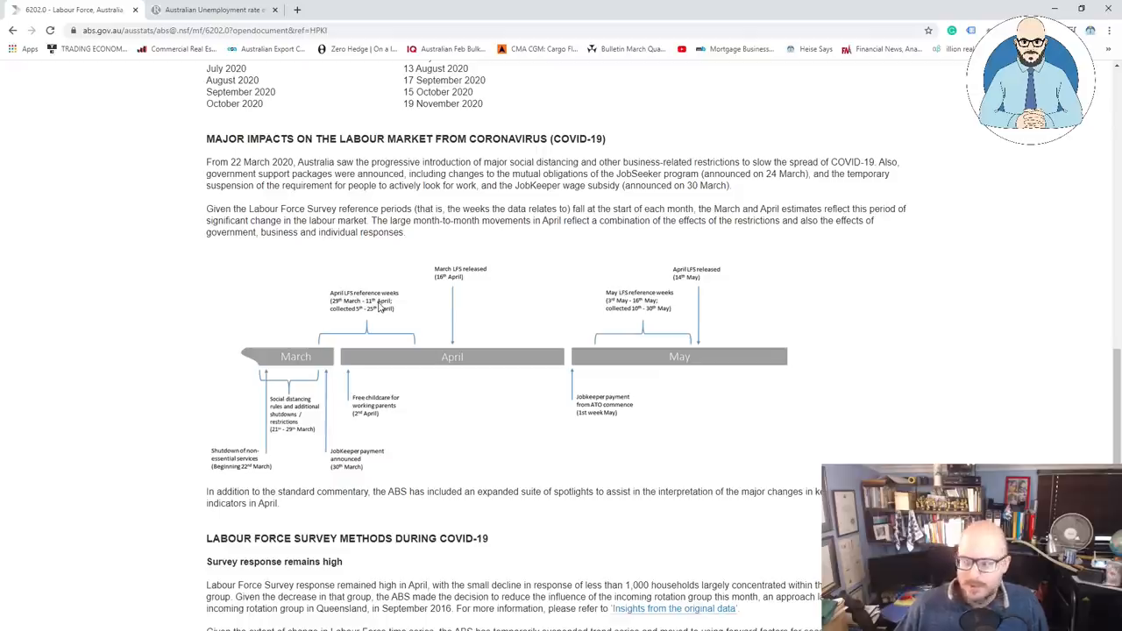
{"action": "mouse_move", "coordinate": [693, 340]}
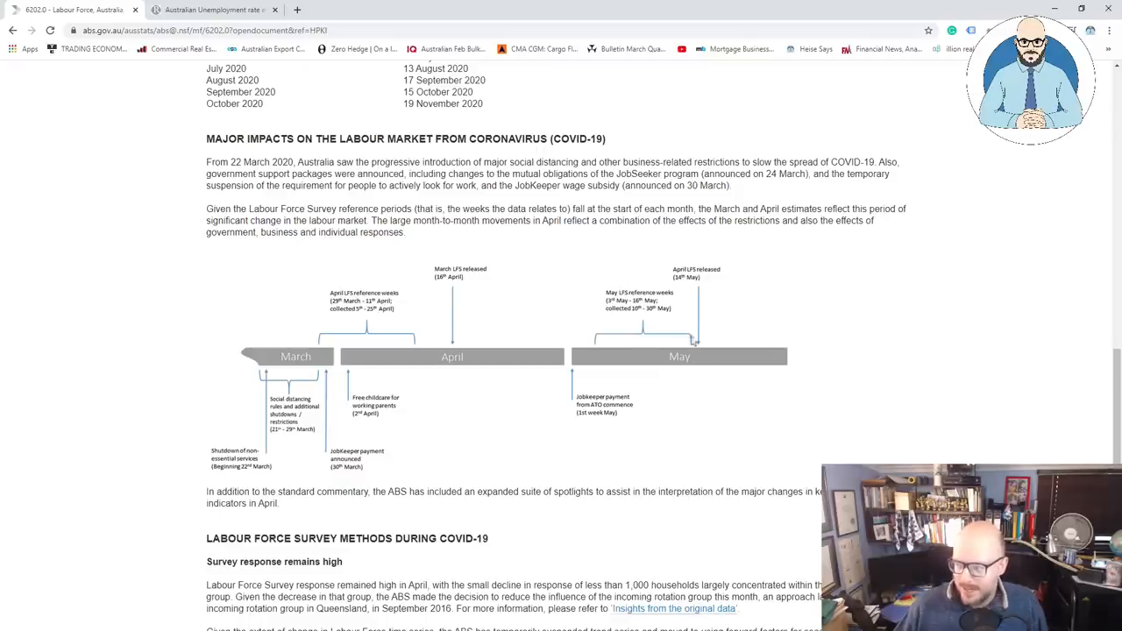
{"action": "mouse_move", "coordinate": [633, 326]}
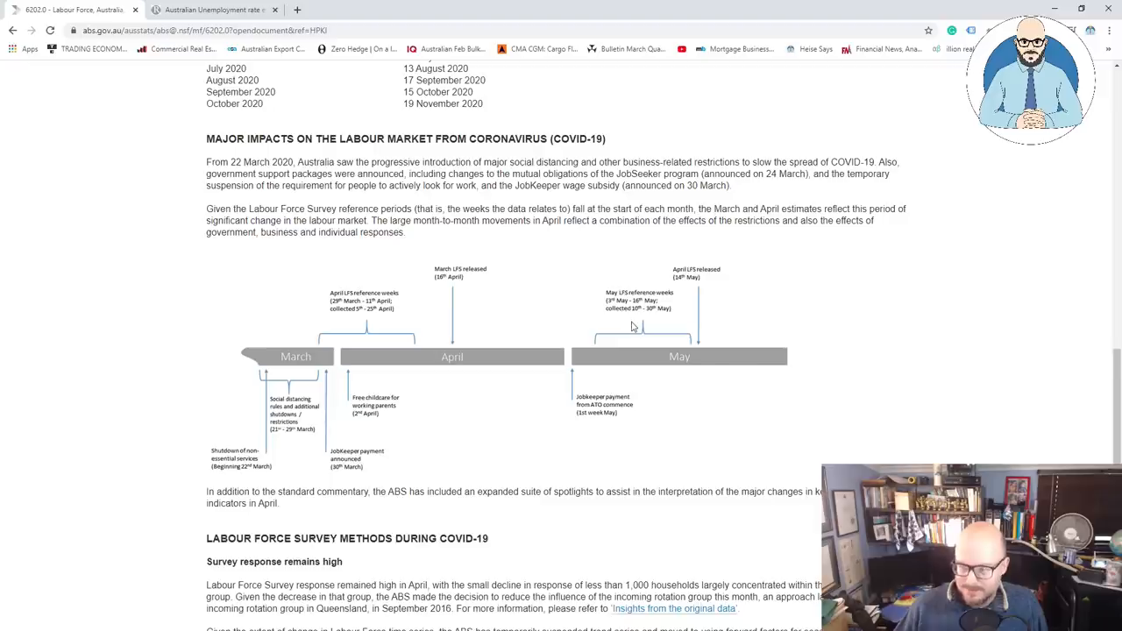
{"action": "mouse_move", "coordinate": [634, 327]}
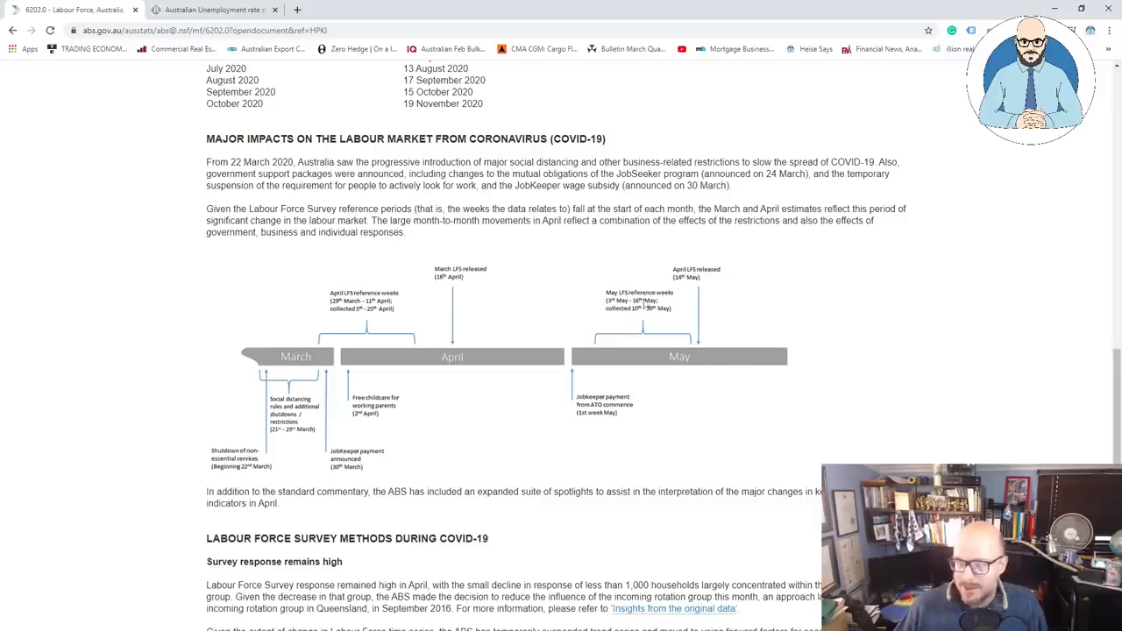
{"action": "mouse_move", "coordinate": [628, 315]}
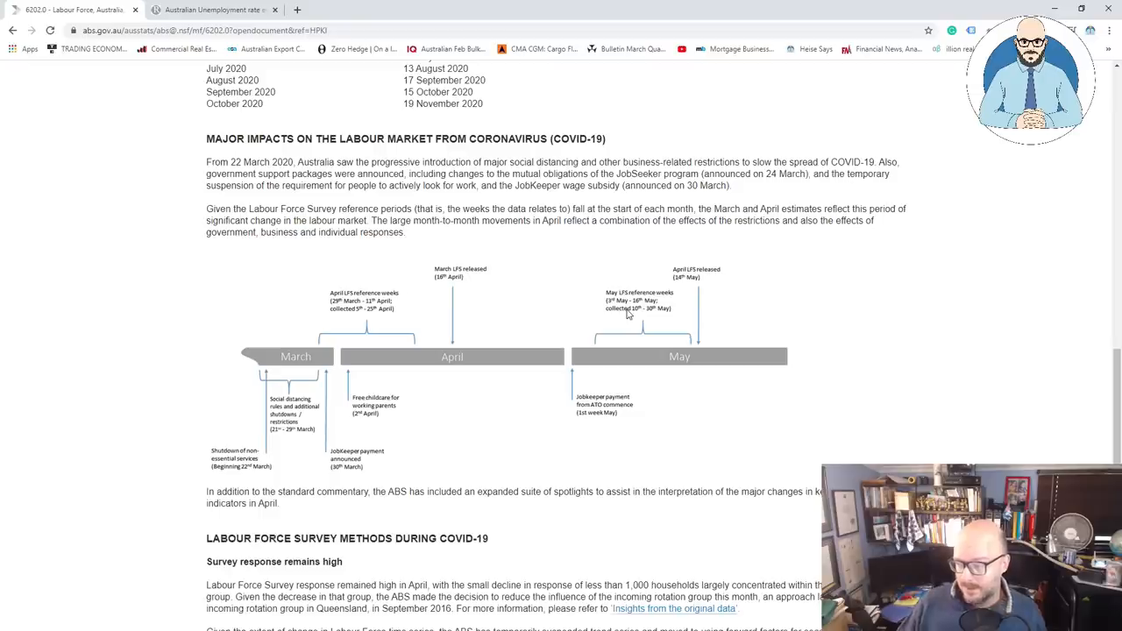
{"action": "mouse_move", "coordinate": [356, 348]}
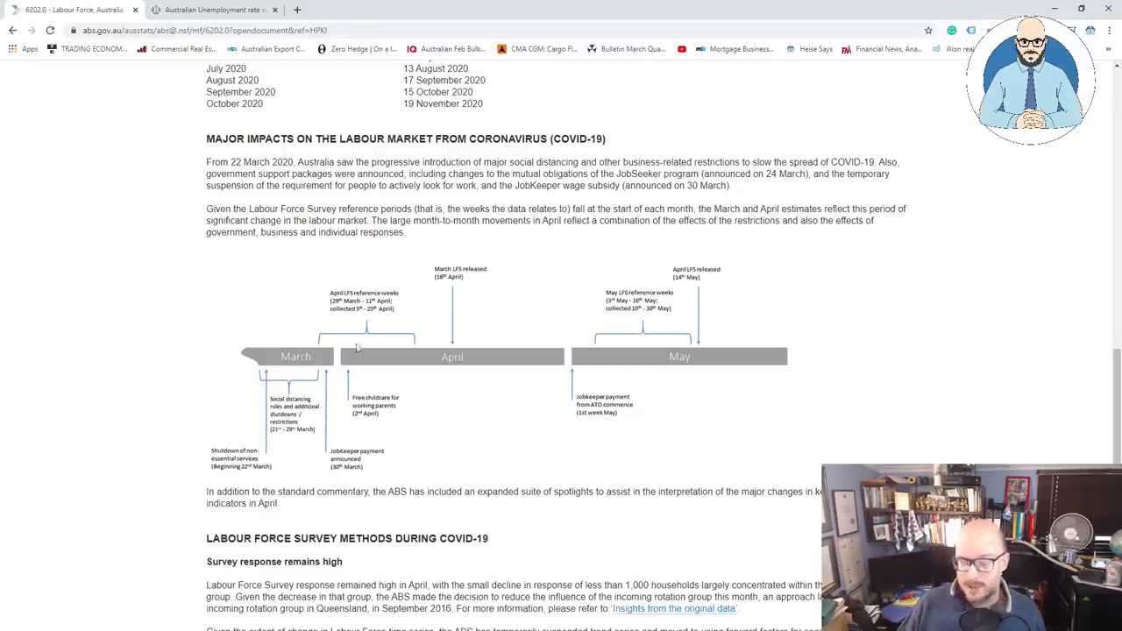
{"action": "mouse_move", "coordinate": [292, 351]}
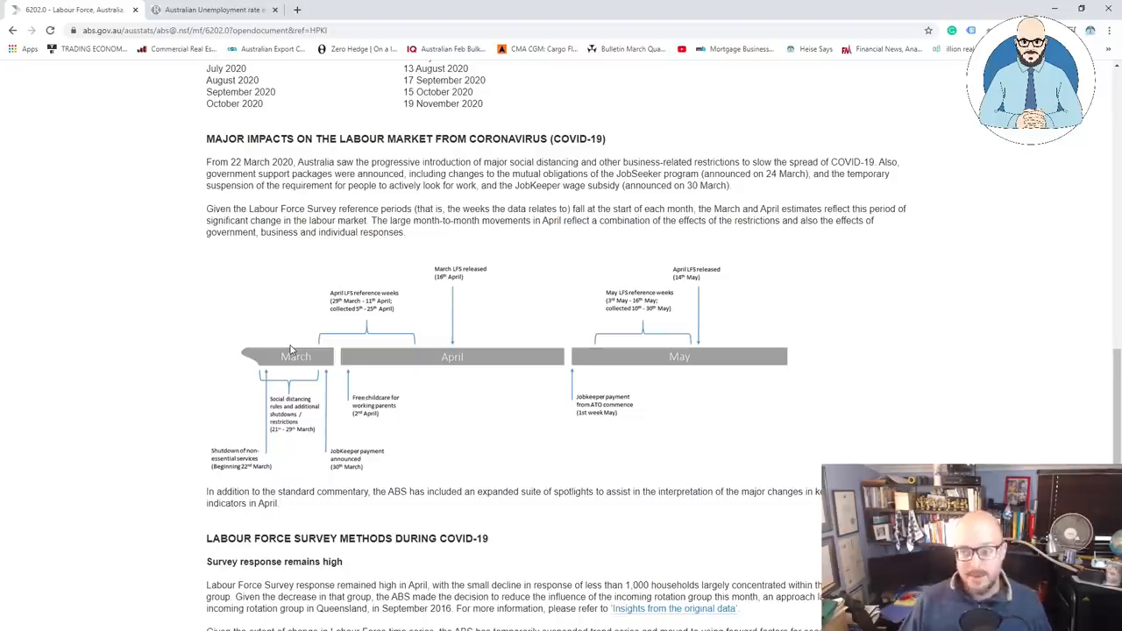
{"action": "mouse_move", "coordinate": [401, 337]}
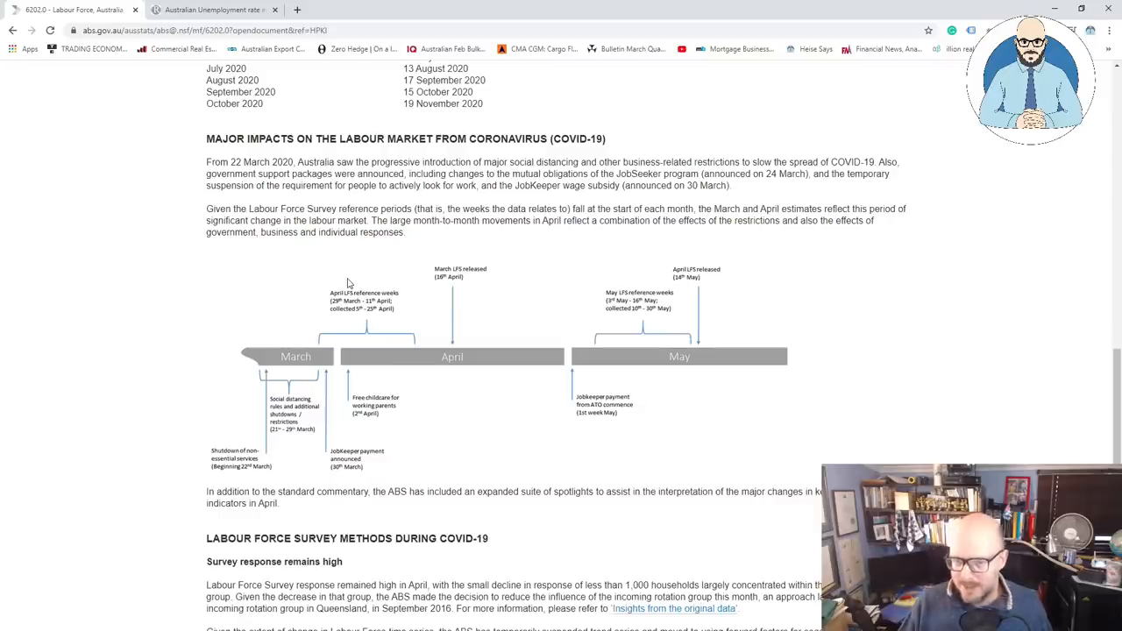
{"action": "mouse_move", "coordinate": [538, 280]}
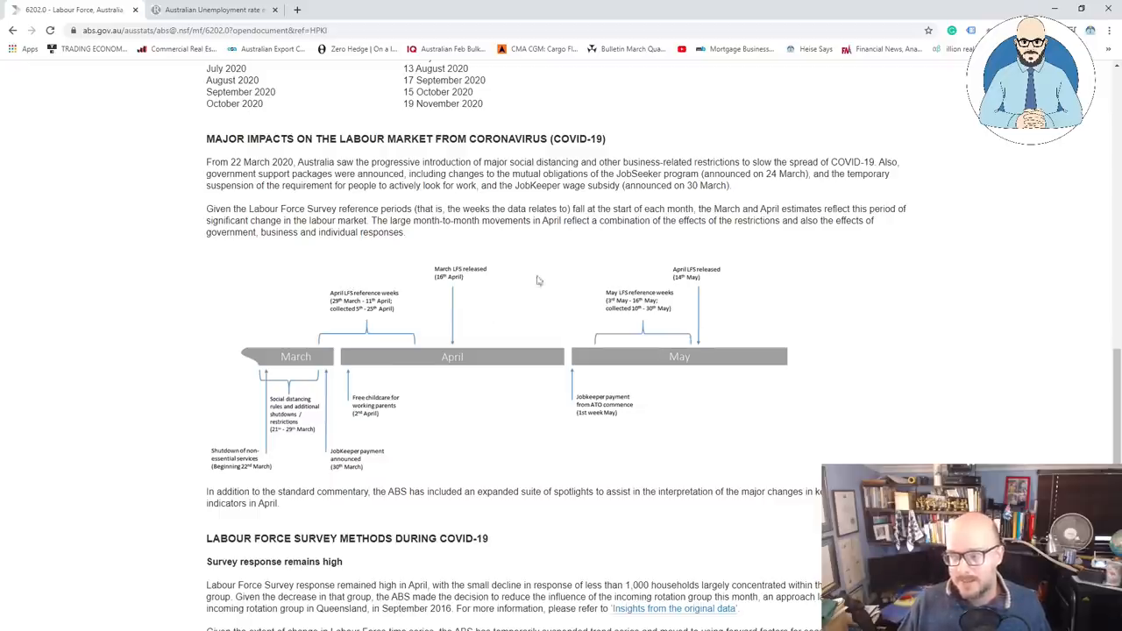
{"action": "mouse_move", "coordinate": [171, 320]}
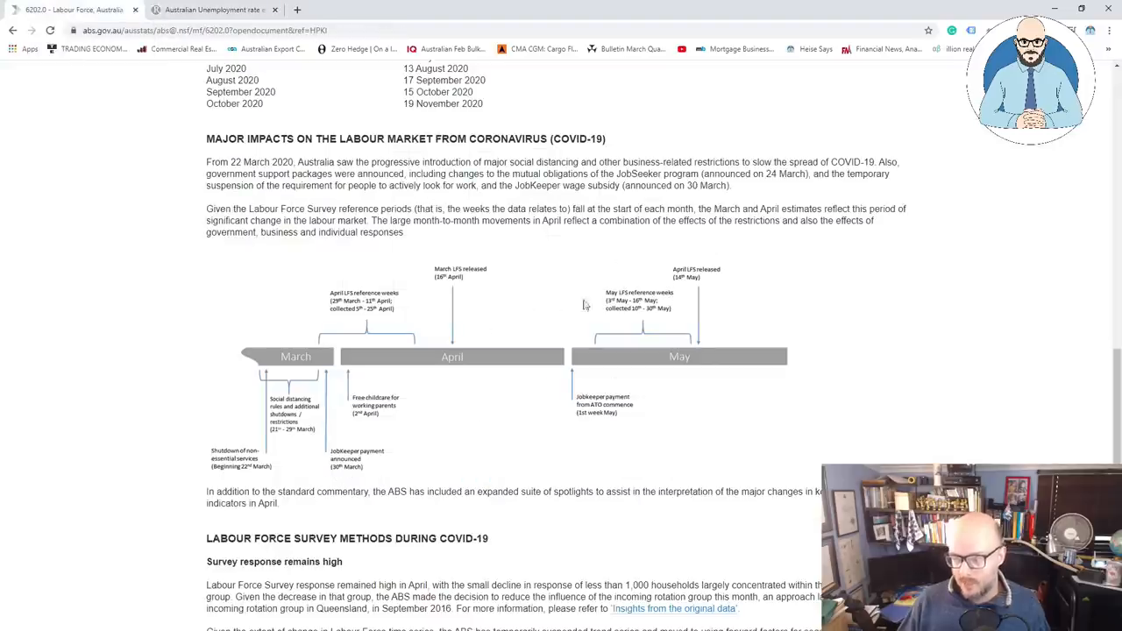
{"action": "mouse_move", "coordinate": [308, 419]}
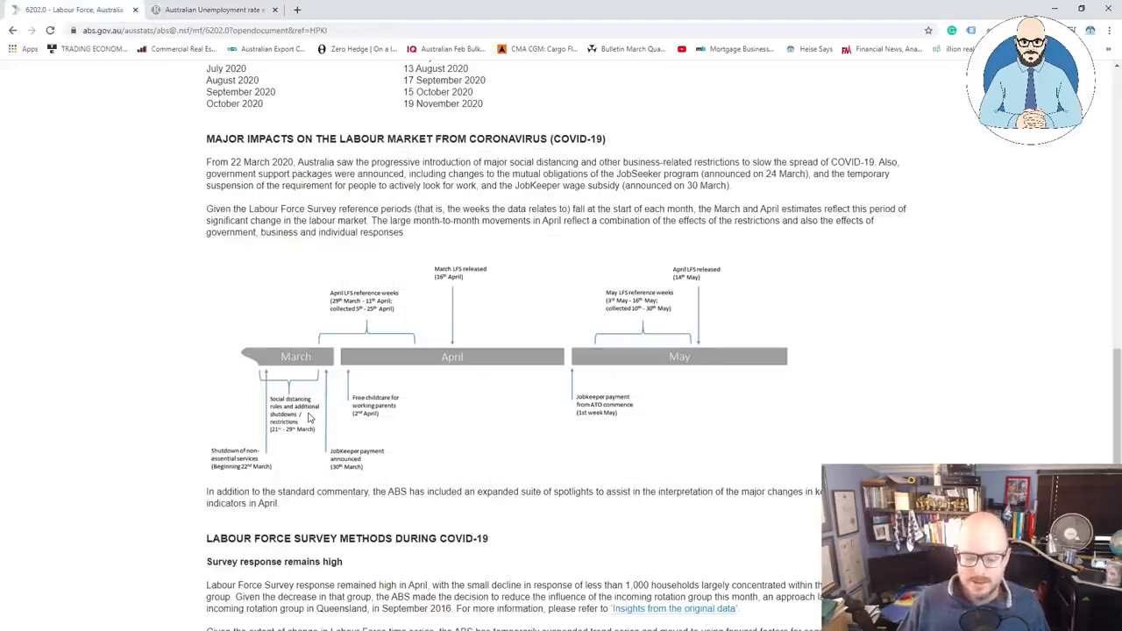
{"action": "mouse_move", "coordinate": [219, 331]}
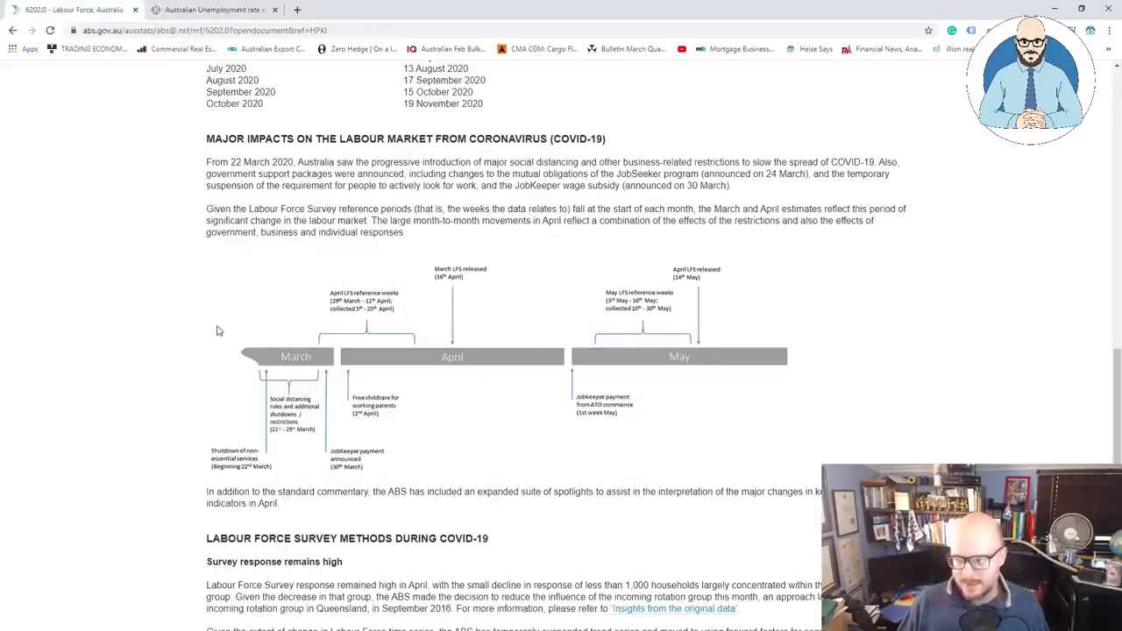
{"action": "mouse_move", "coordinate": [364, 348]}
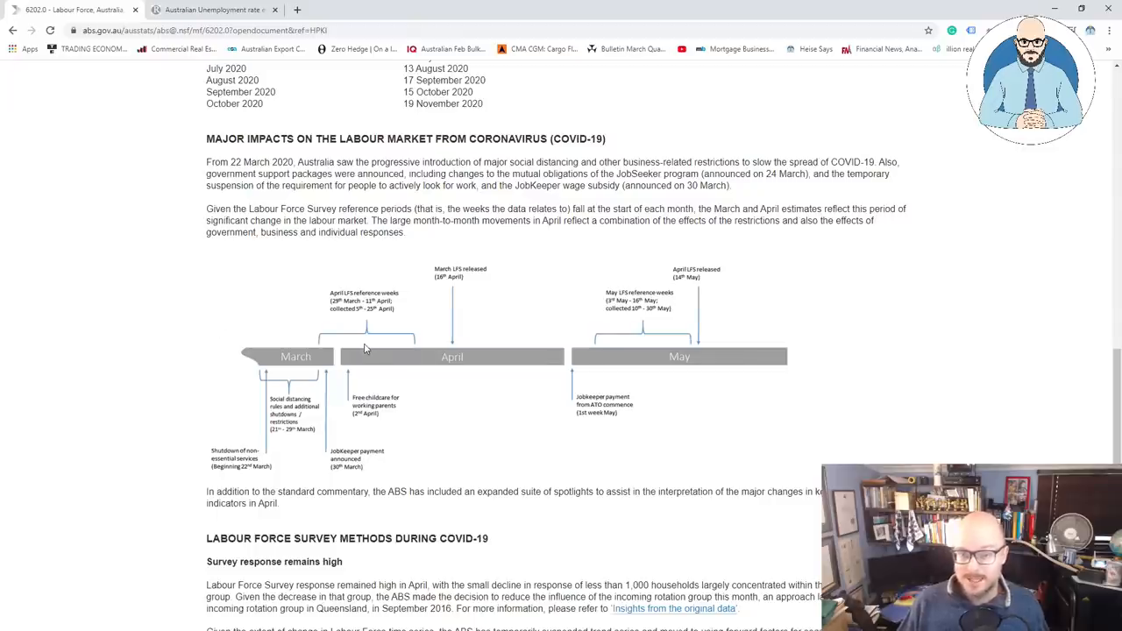
{"action": "mouse_move", "coordinate": [360, 355]}
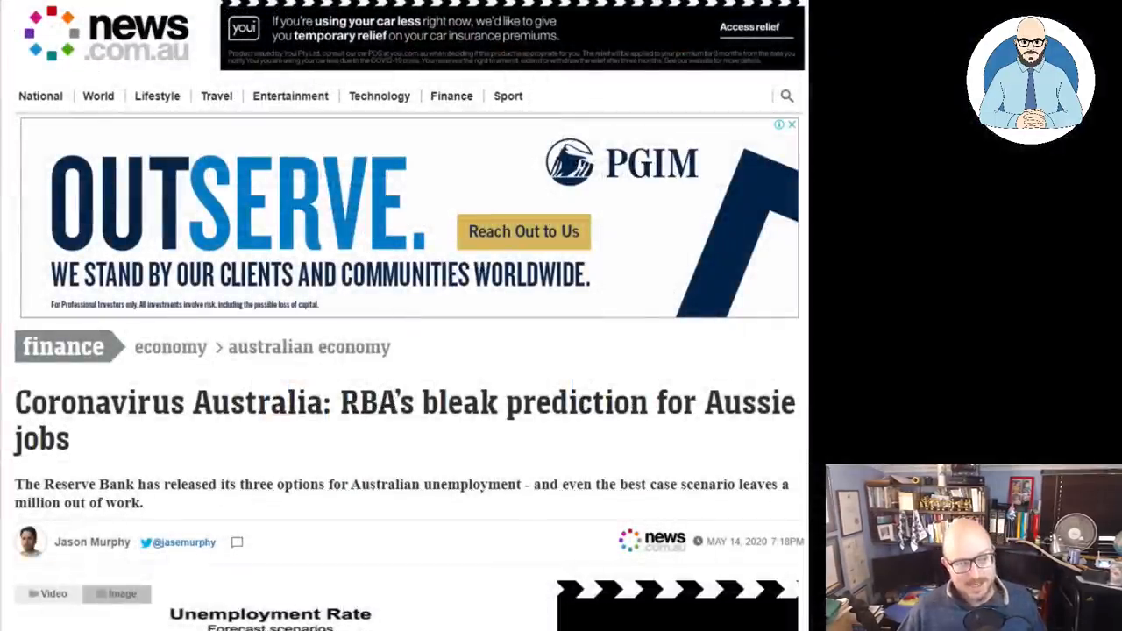
Highlight 'million out of work' and '5.2 per cent to 6.2 per cent' in the intro.
{"action": "scroll", "scroll_direction": "down", "scroll_amount": 3}
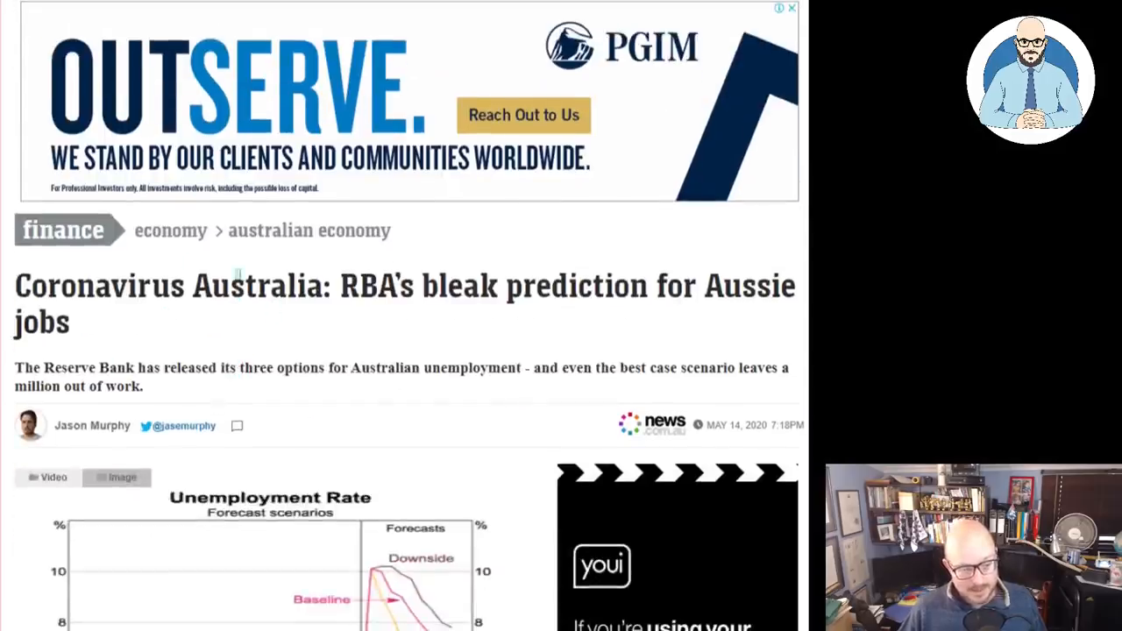
{"action": "scroll", "scroll_direction": "down", "scroll_amount": 3}
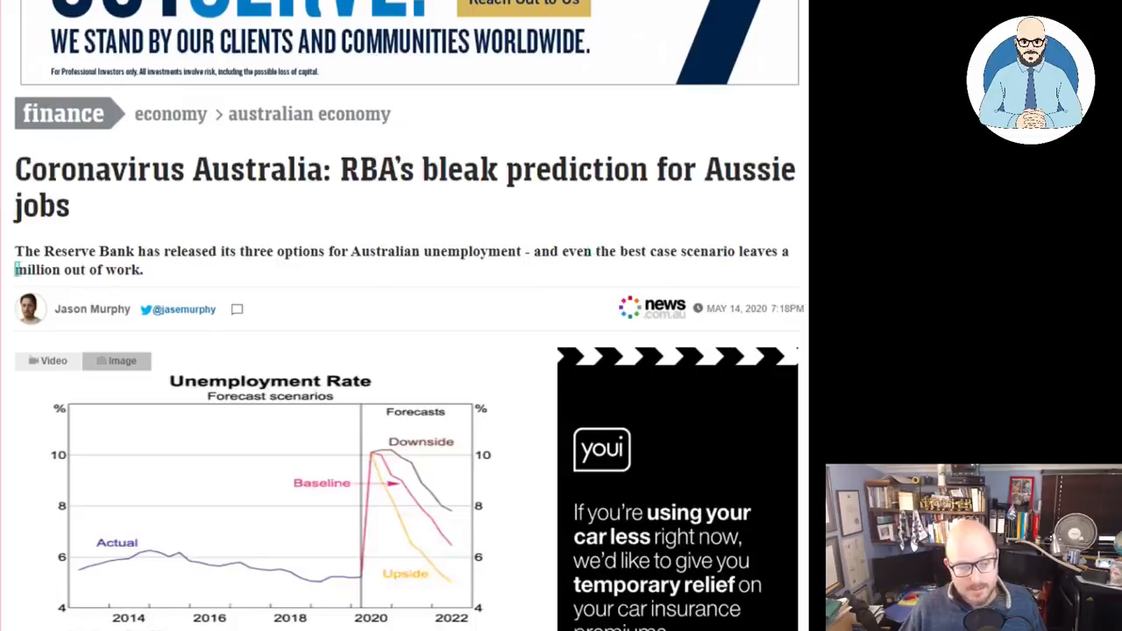
{"action": "left_click_drag", "start_coordinate": [15, 270], "coordinate": [215, 269]}
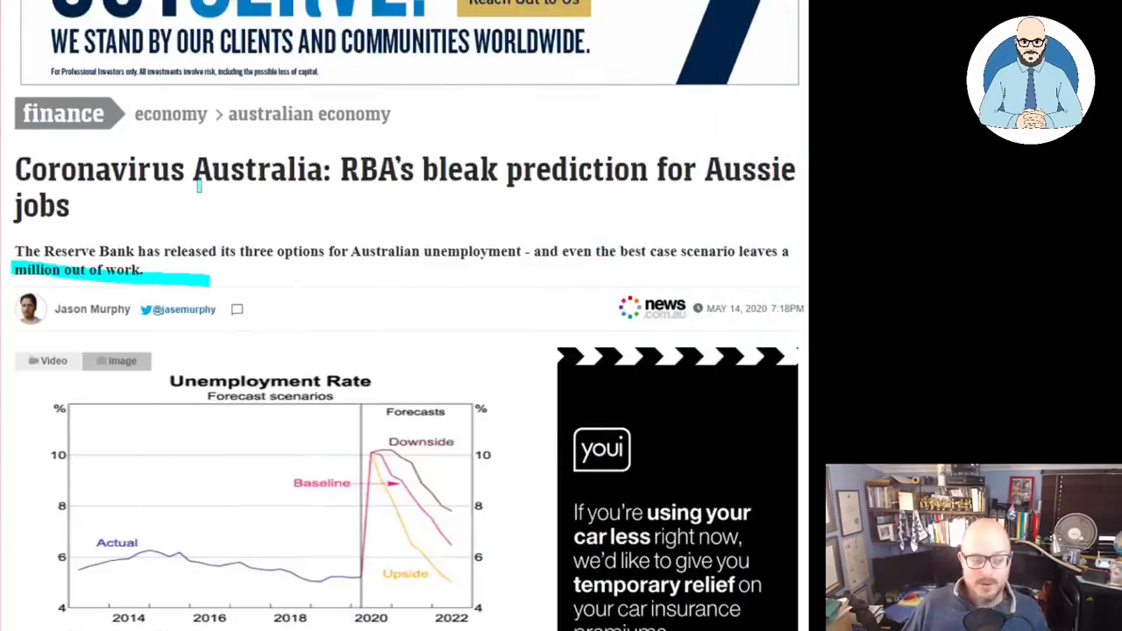
{"action": "scroll", "scroll_direction": "down", "scroll_amount": 3}
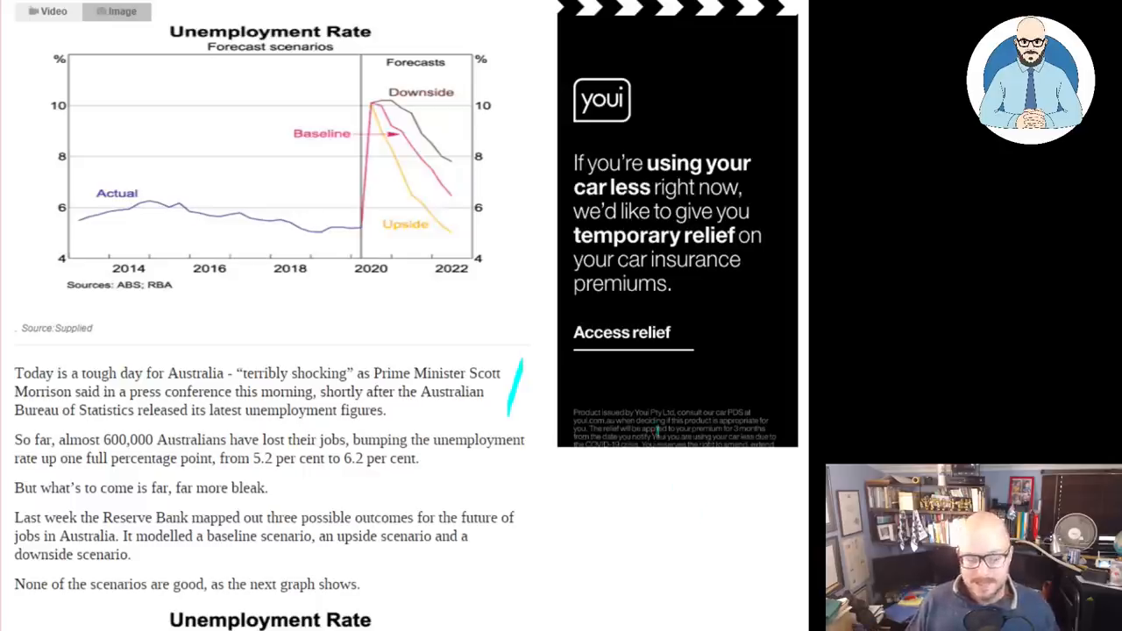
{"action": "scroll", "scroll_direction": "down", "scroll_amount": 3}
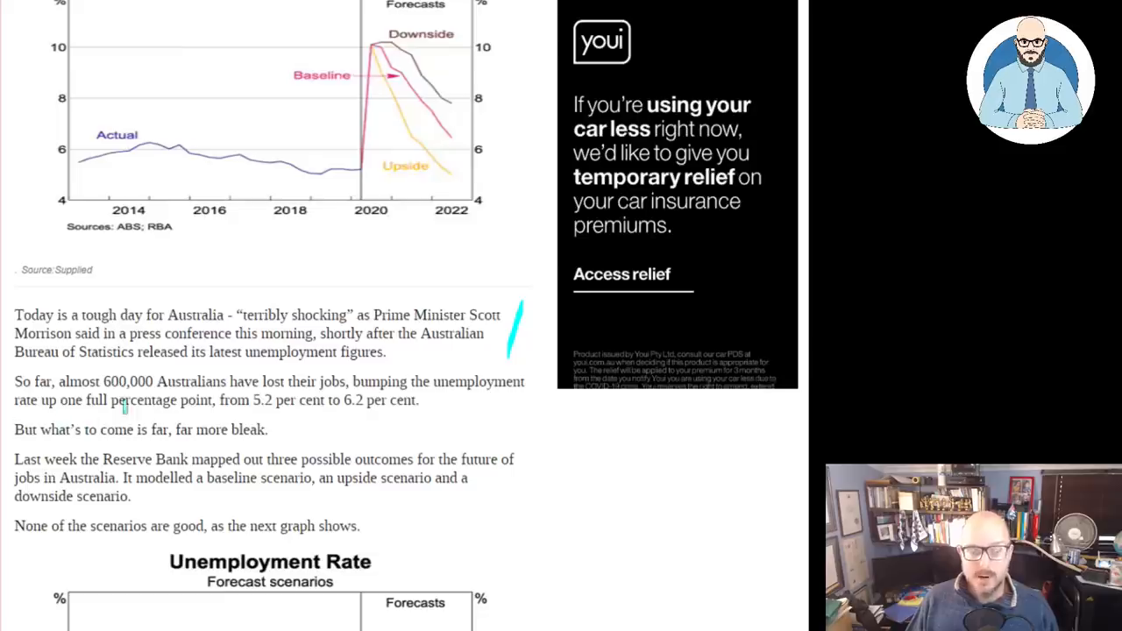
{"action": "left_click_drag", "start_coordinate": [251, 400], "coordinate": [425, 400]}
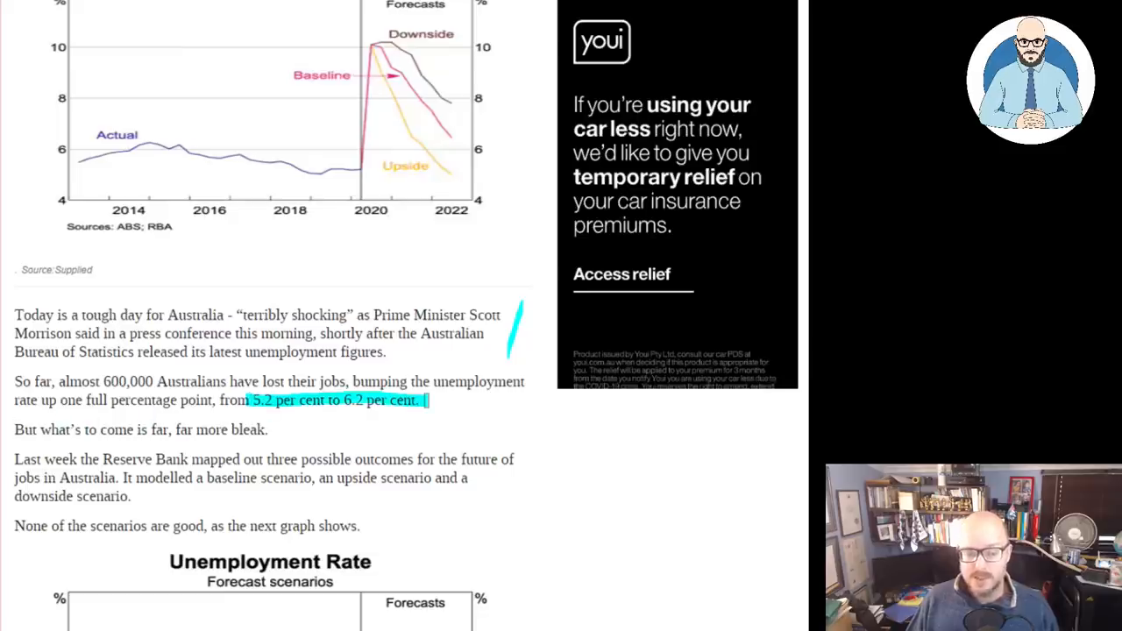
Highlight 'far, far more bleak' plus the upside and downside scenario wording.
{"action": "scroll", "scroll_direction": "down", "scroll_amount": 3}
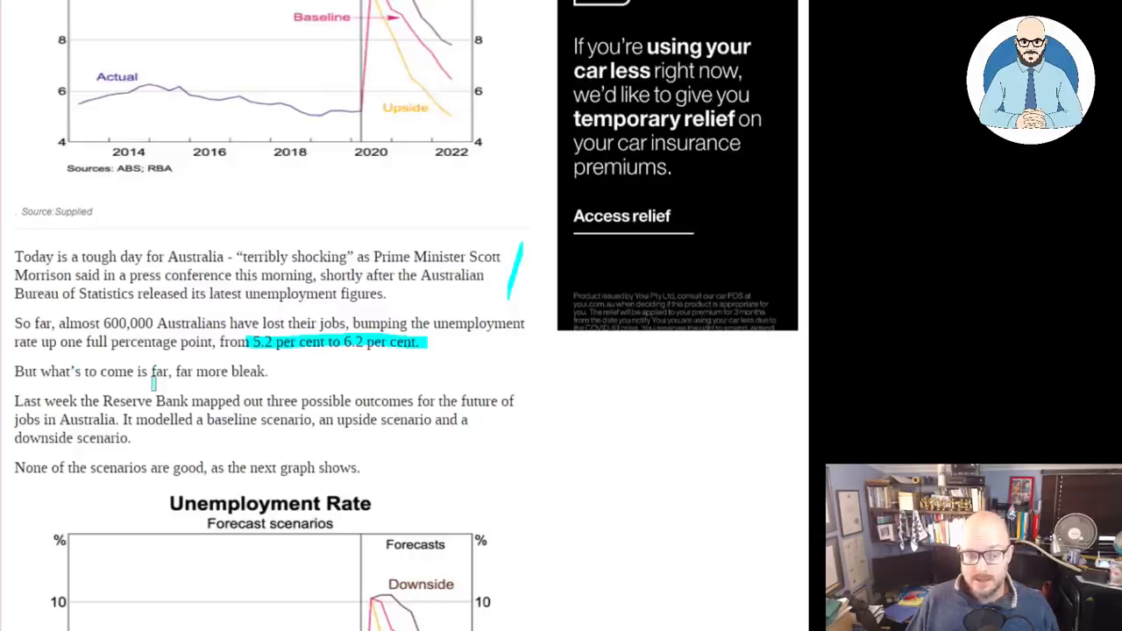
{"action": "left_click_drag", "start_coordinate": [127, 371], "coordinate": [267, 371]}
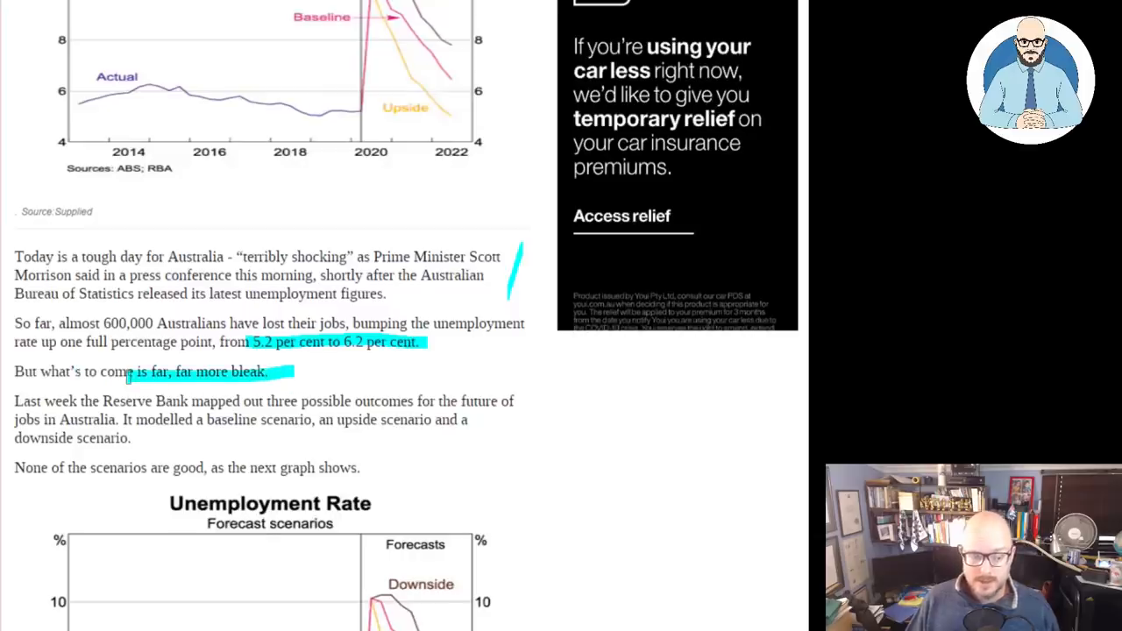
{"action": "scroll", "scroll_direction": "down", "scroll_amount": 3}
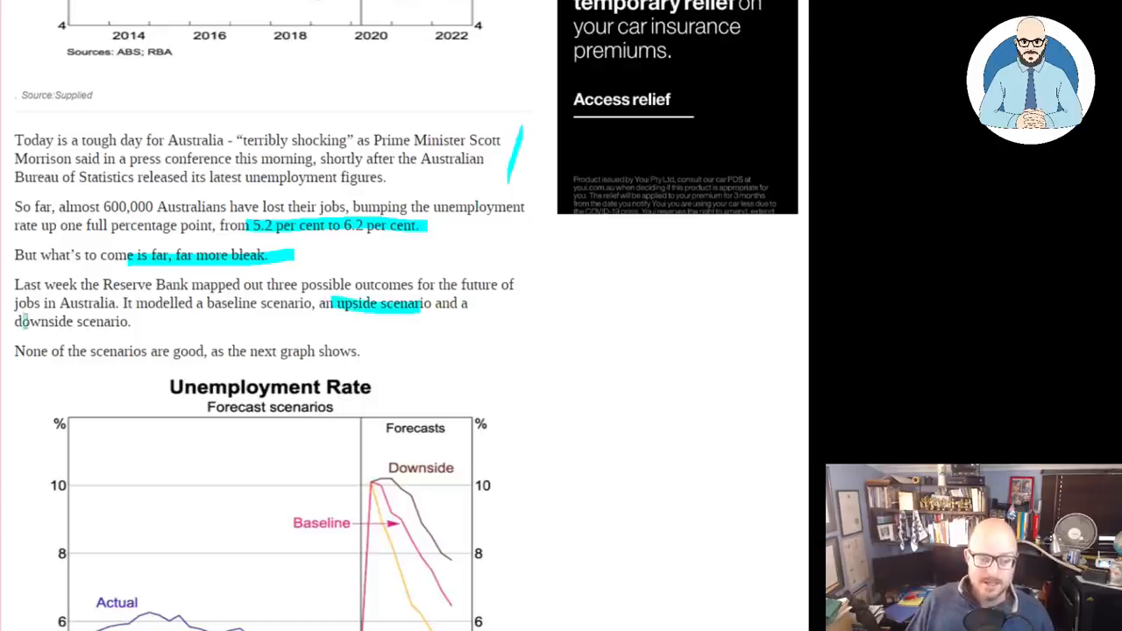
{"action": "left_click_drag", "start_coordinate": [15, 322], "coordinate": [129, 322]}
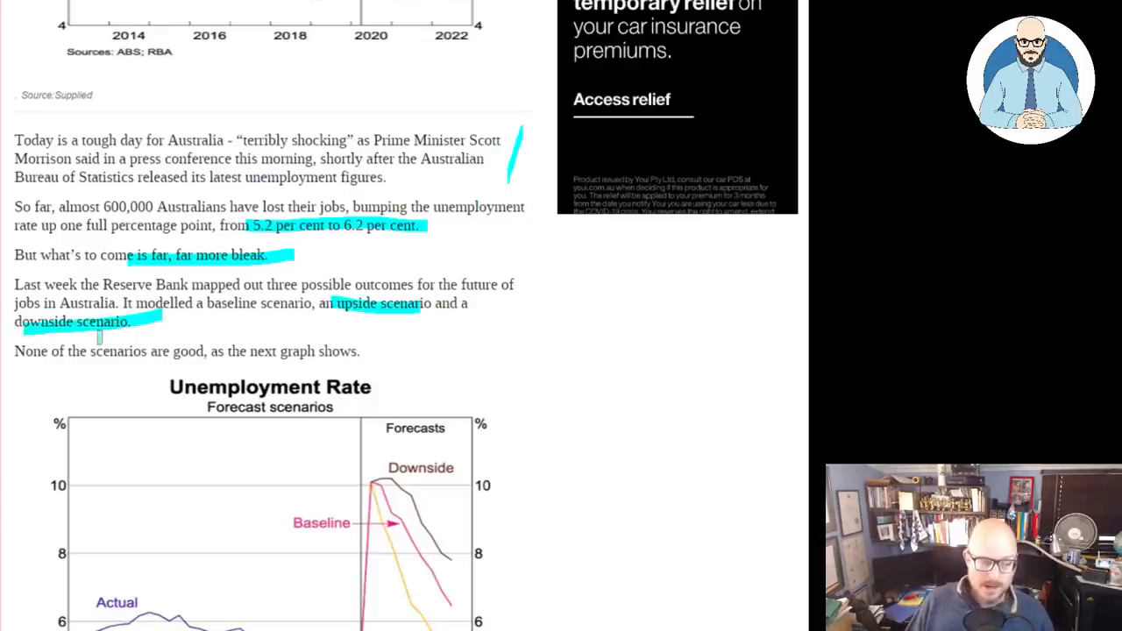
{"action": "left_click_drag", "start_coordinate": [208, 351], "coordinate": [351, 351]}
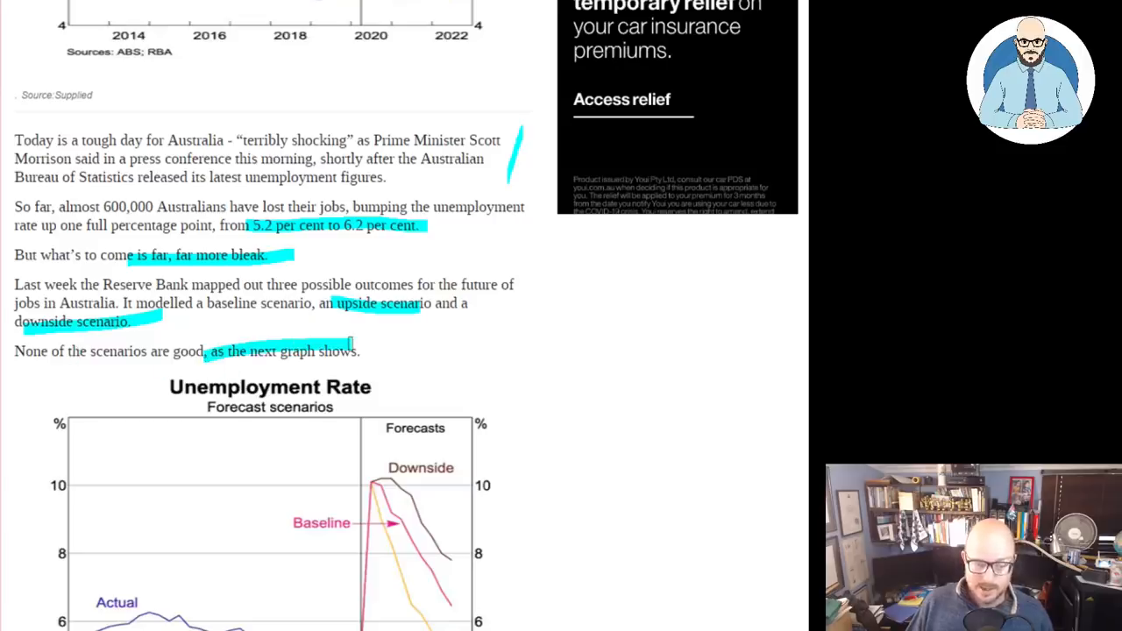
{"action": "scroll", "scroll_direction": "down", "scroll_amount": 3}
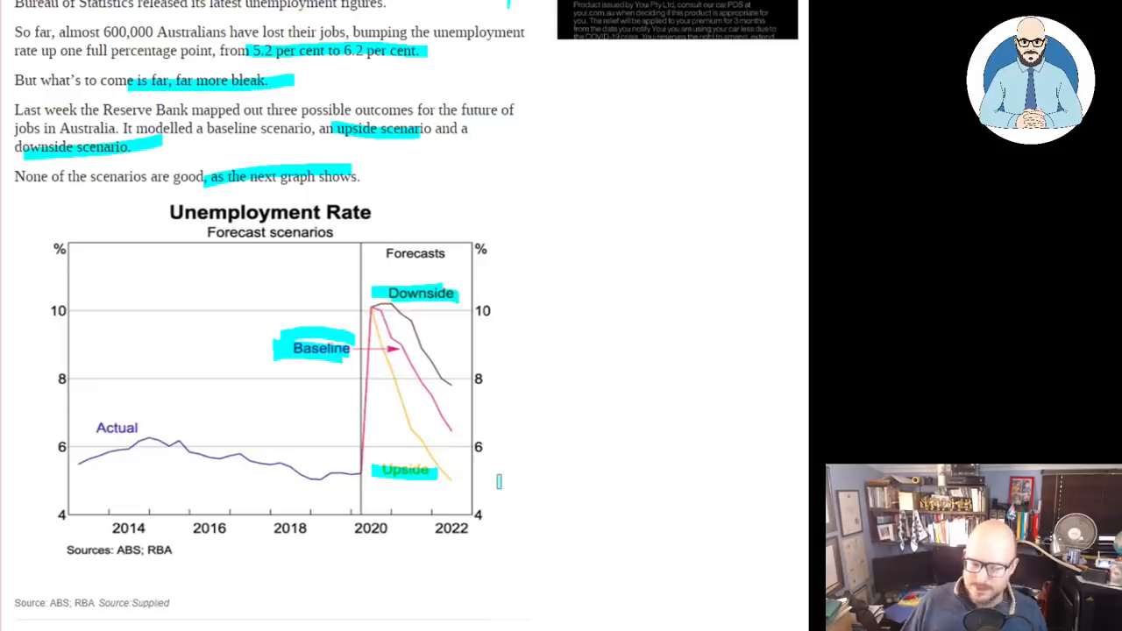
Scroll past the unemployment forecast chart toward The Upside section.
{"action": "scroll", "scroll_direction": "down", "scroll_amount": 3}
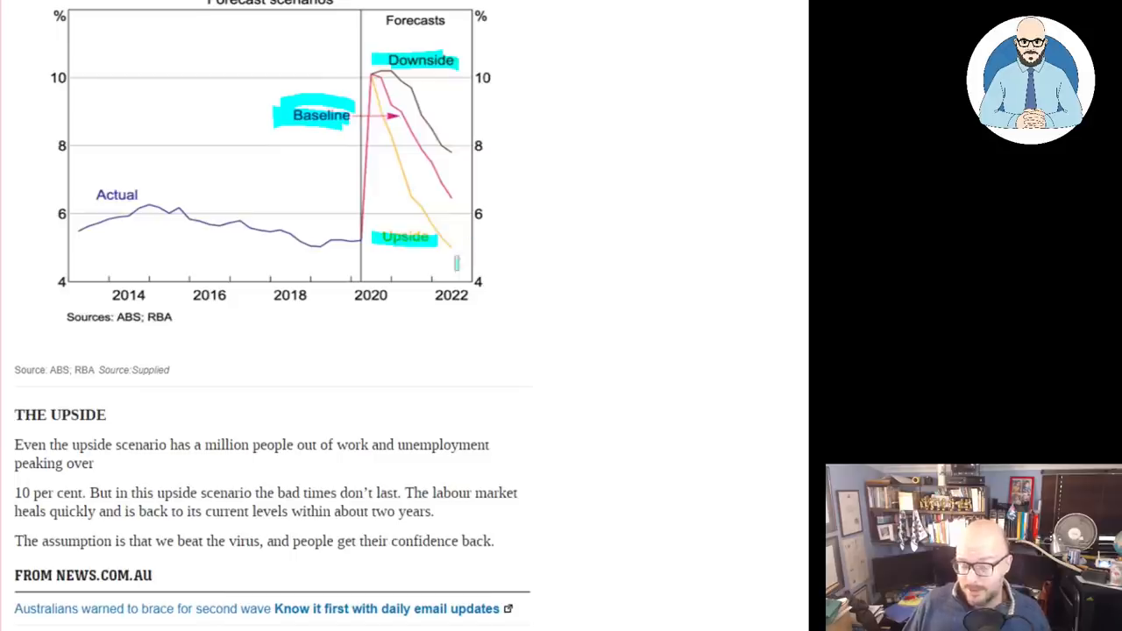
Highlight 'and unemployment', 'peaking over' and 'get their confidence back' in The Upside.
{"action": "scroll", "scroll_direction": "down", "scroll_amount": 3}
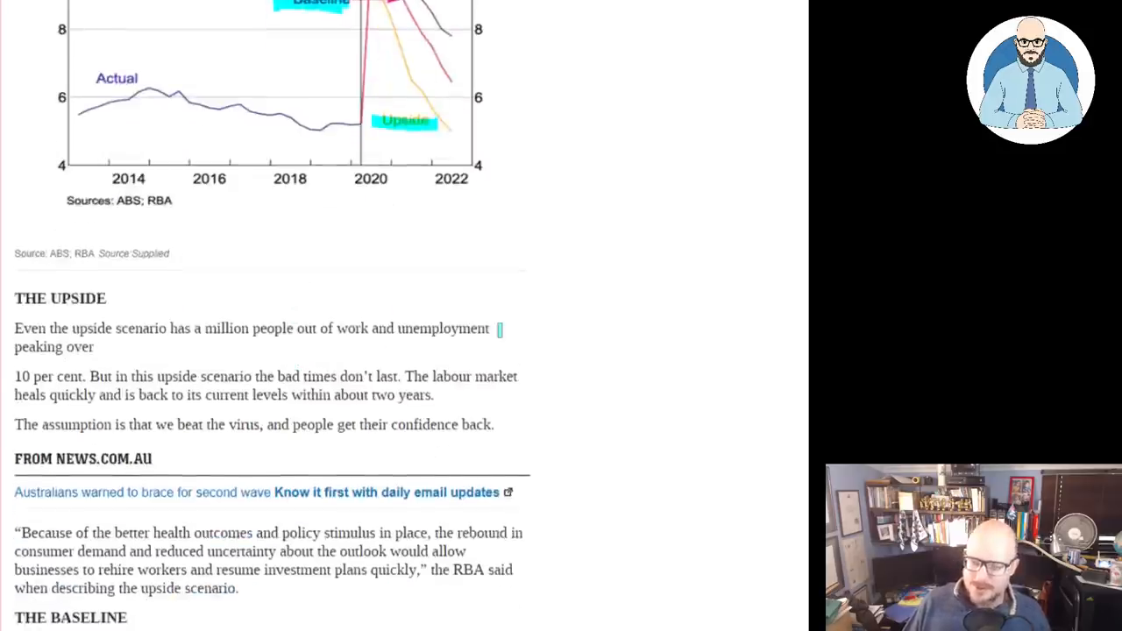
{"action": "scroll", "scroll_direction": "down", "scroll_amount": 3}
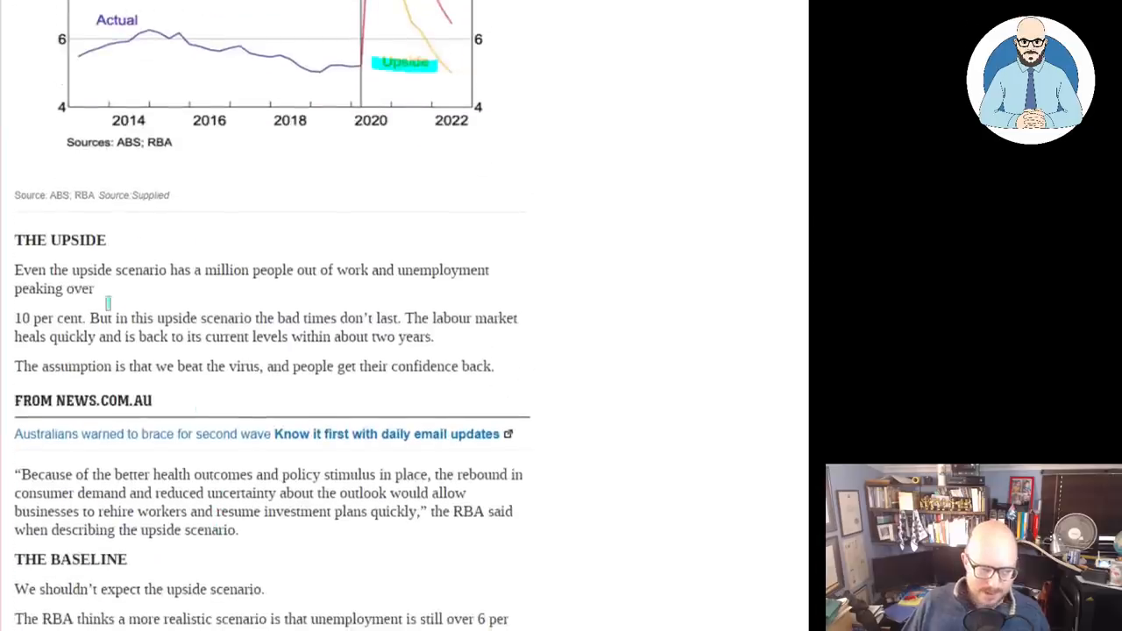
{"action": "mouse_move", "coordinate": [236, 295]}
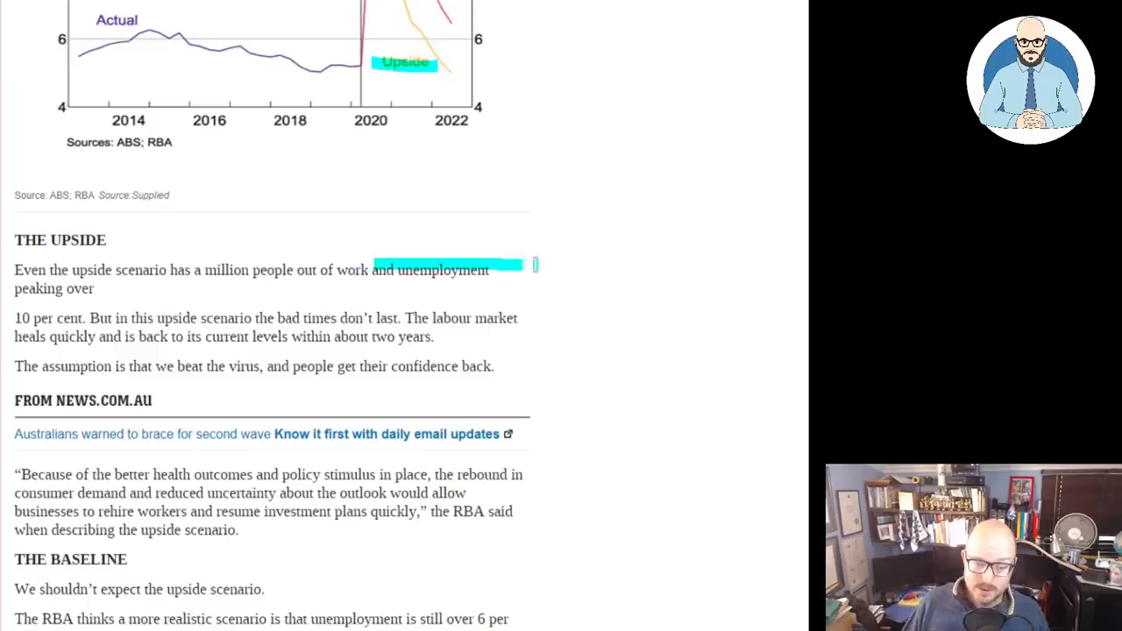
{"action": "left_click_drag", "start_coordinate": [522, 270], "coordinate": [123, 288]}
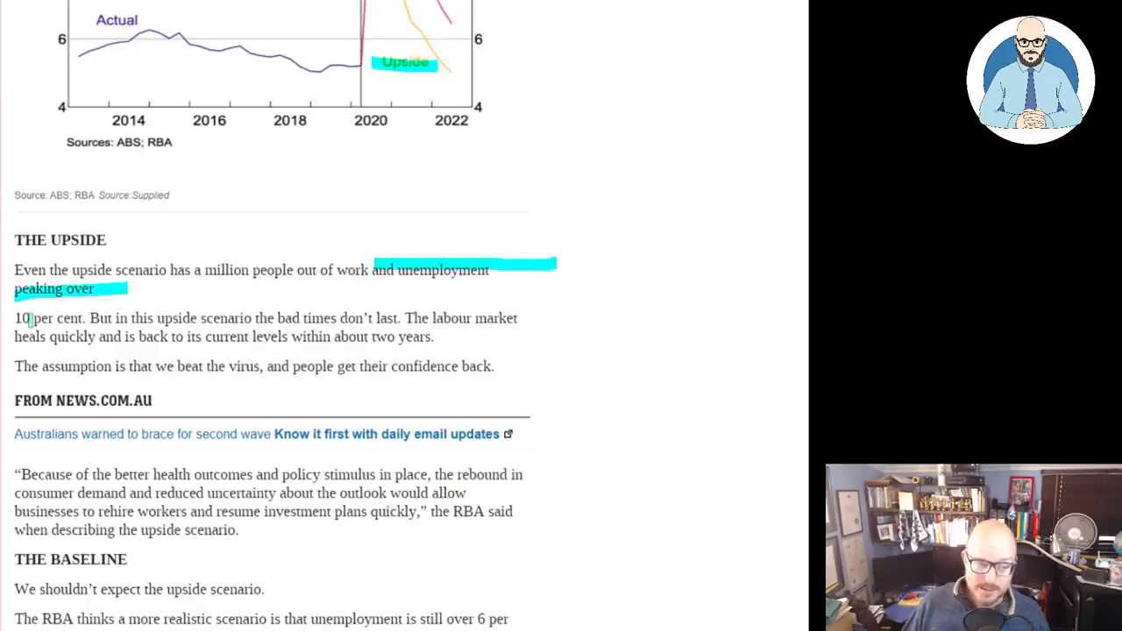
{"action": "left_click_drag", "start_coordinate": [29, 317], "coordinate": [112, 317]}
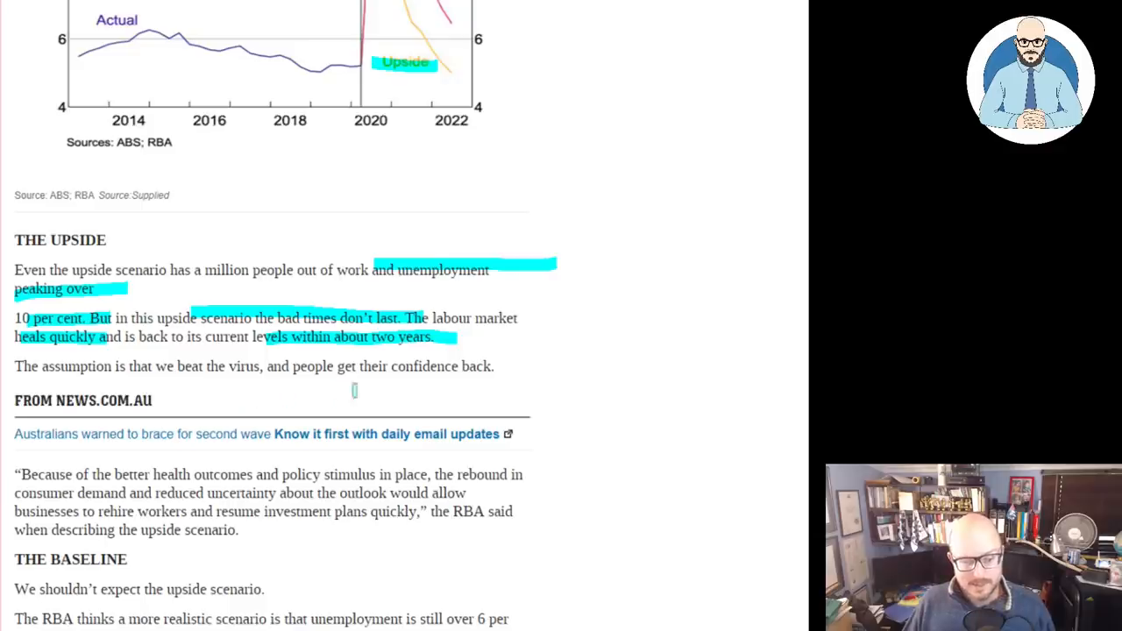
{"action": "left_click_drag", "start_coordinate": [335, 367], "coordinate": [493, 367]}
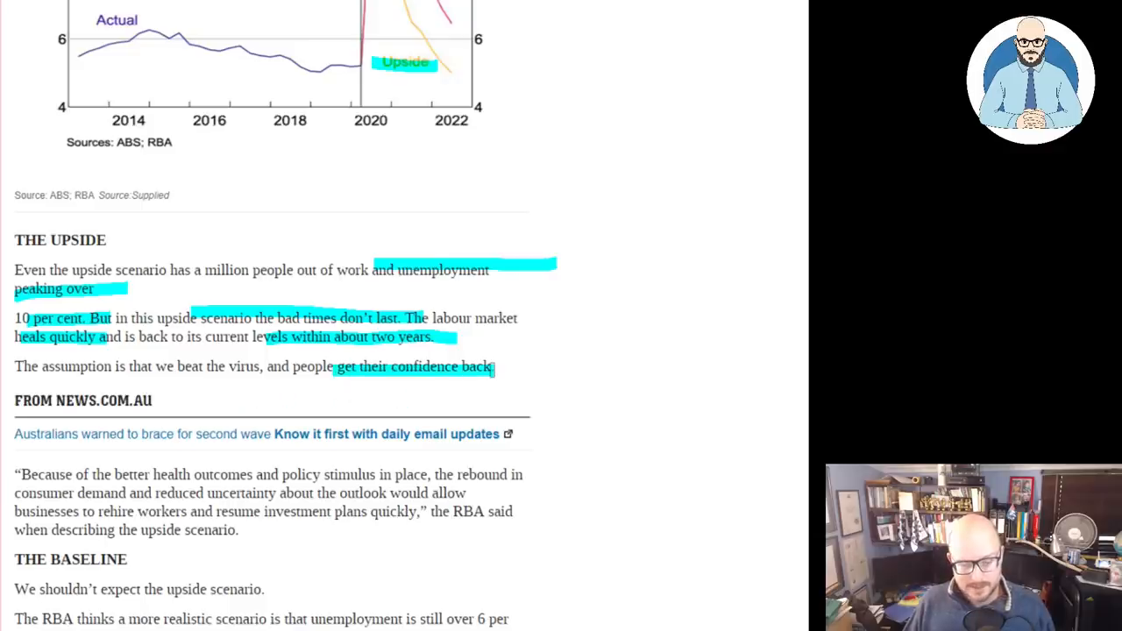
{"action": "scroll", "scroll_direction": "down", "scroll_amount": 3}
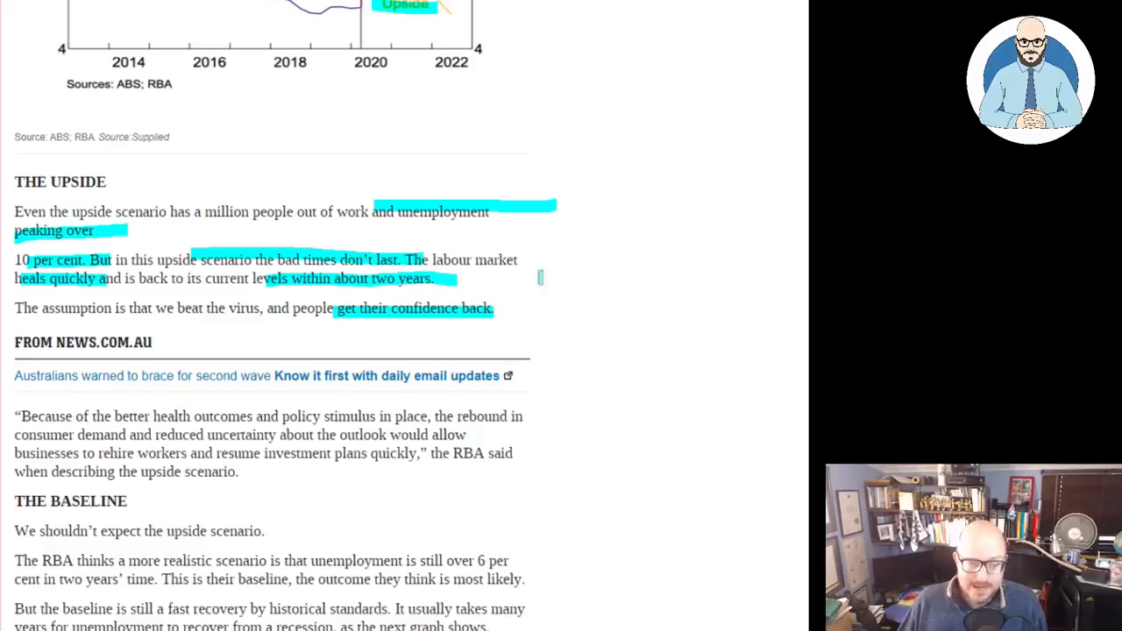
Scroll through the RBA upside-scenario quote down to The Baseline section.
{"action": "scroll", "scroll_direction": "down", "scroll_amount": 3}
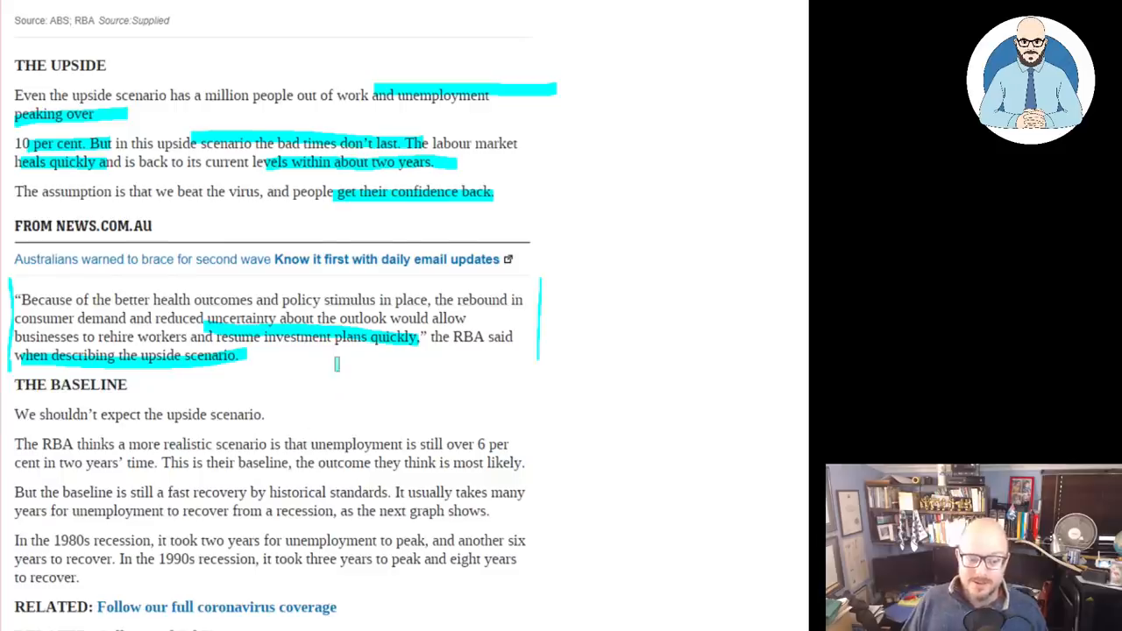
{"action": "scroll", "scroll_direction": "down", "scroll_amount": 3}
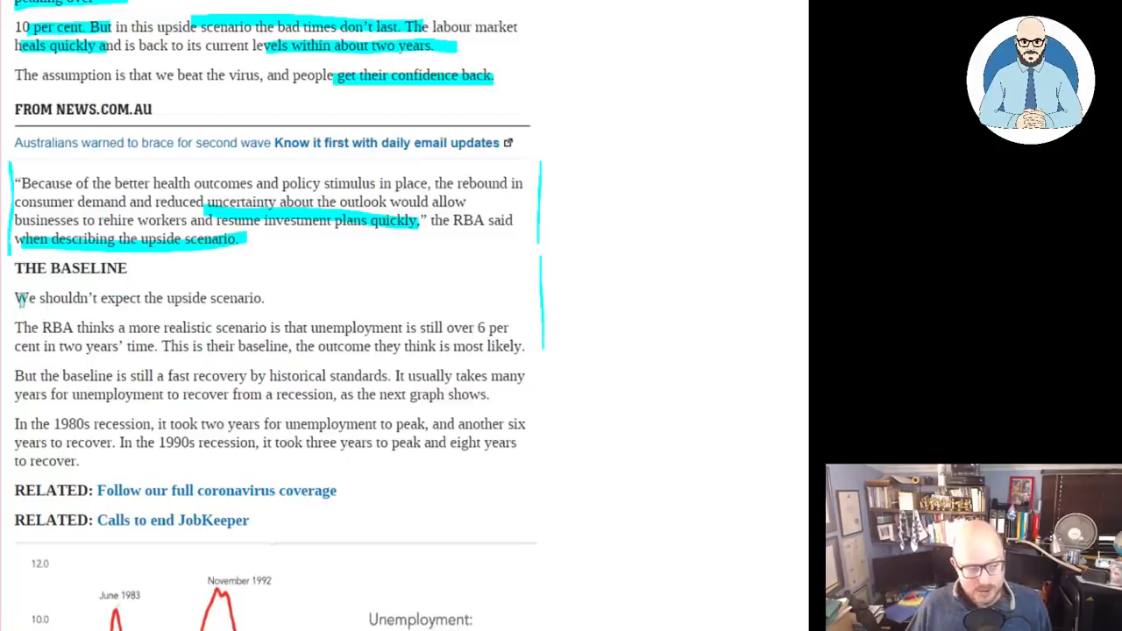
Circle the early-1990s unemployment peak on the graph and underline 'not economic factors'.
{"action": "scroll", "scroll_direction": "down", "scroll_amount": 3}
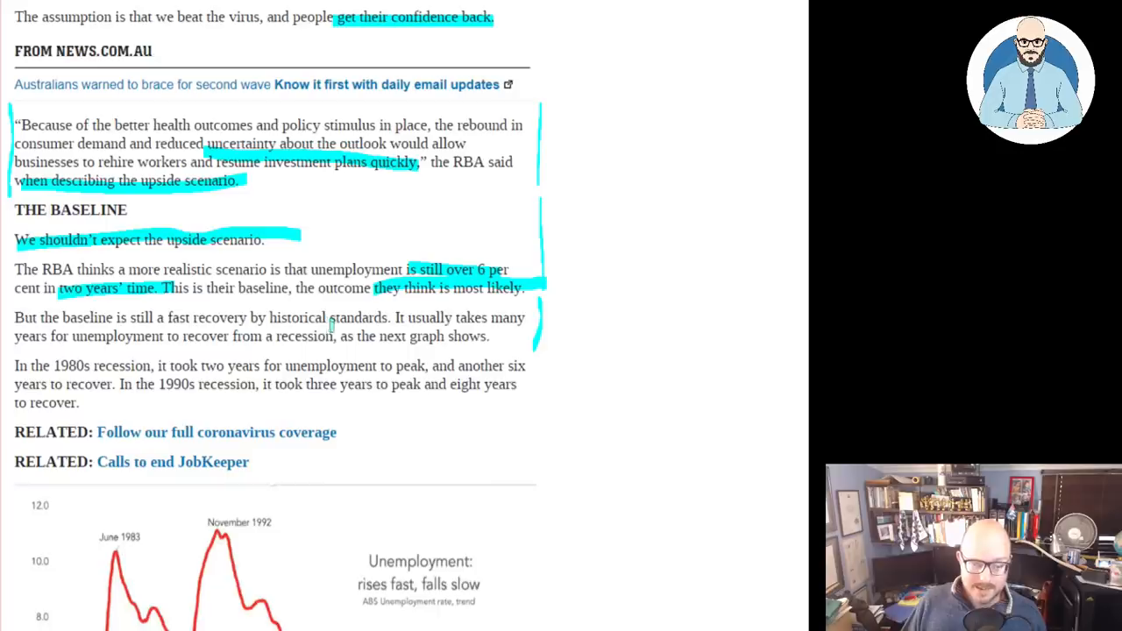
{"action": "scroll", "scroll_direction": "down", "scroll_amount": 3}
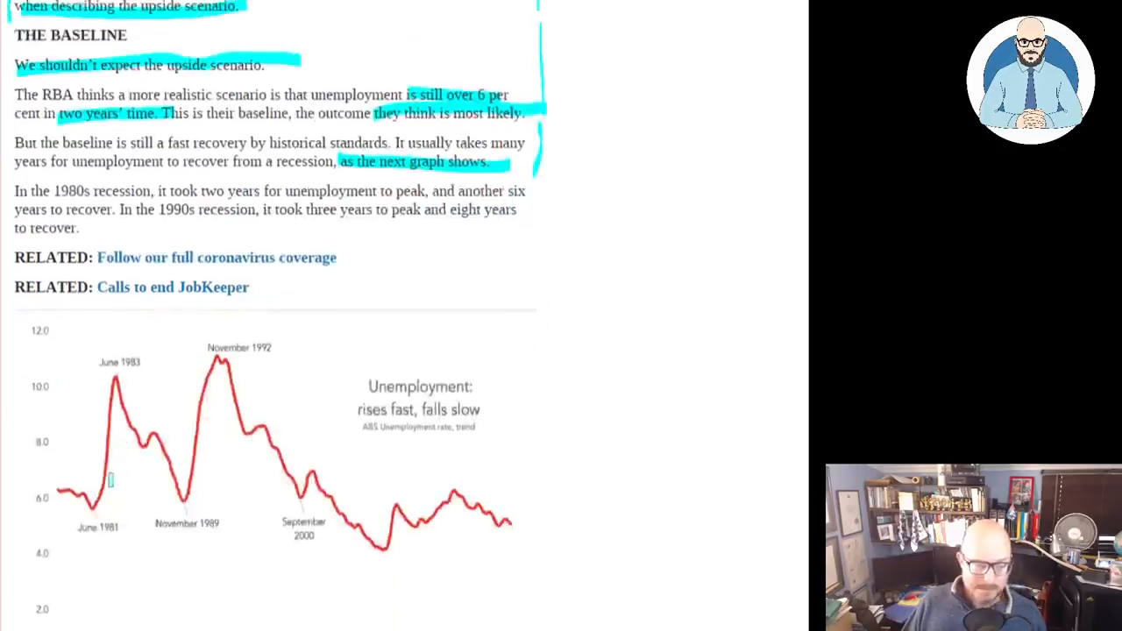
{"action": "left_click_drag", "start_coordinate": [158, 544], "coordinate": [215, 328]}
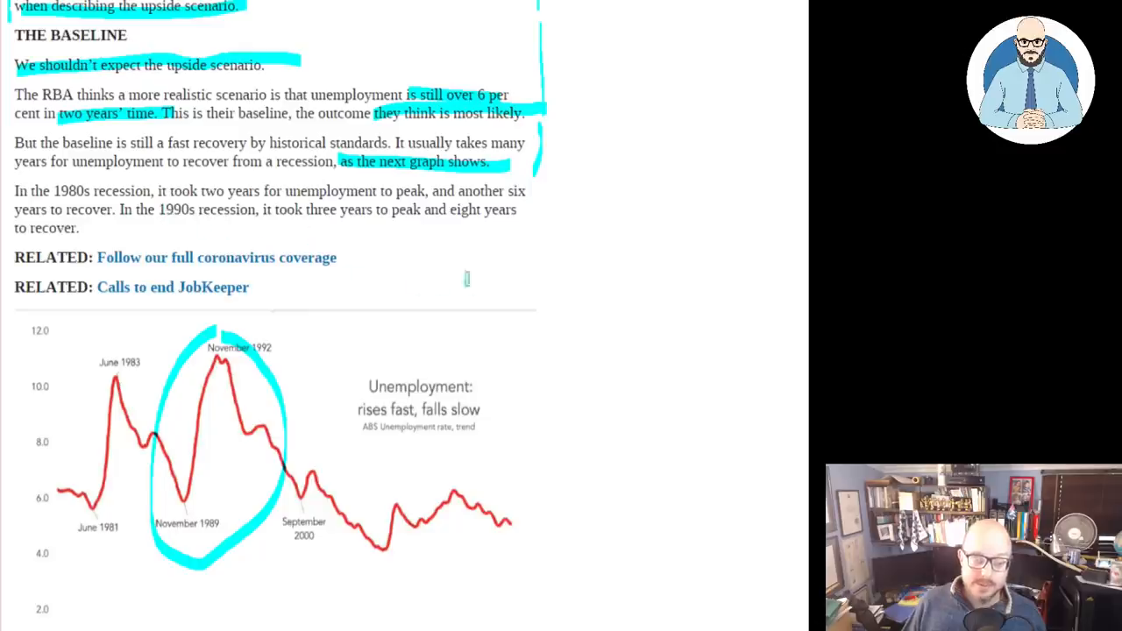
{"action": "mouse_move", "coordinate": [355, 279]}
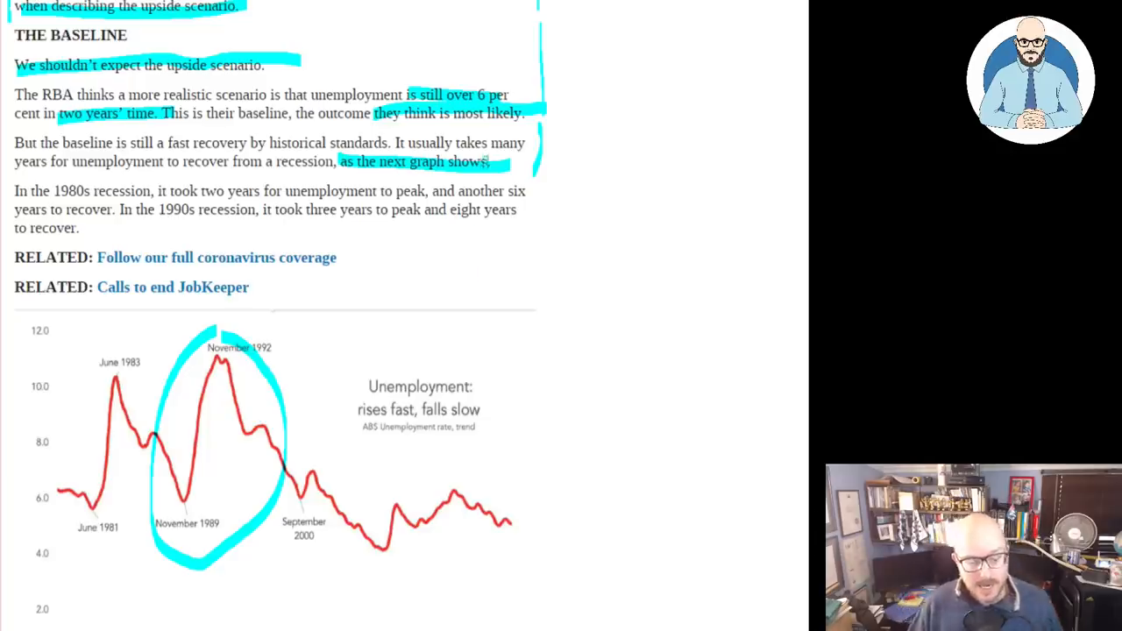
{"action": "scroll", "scroll_direction": "down", "scroll_amount": 3}
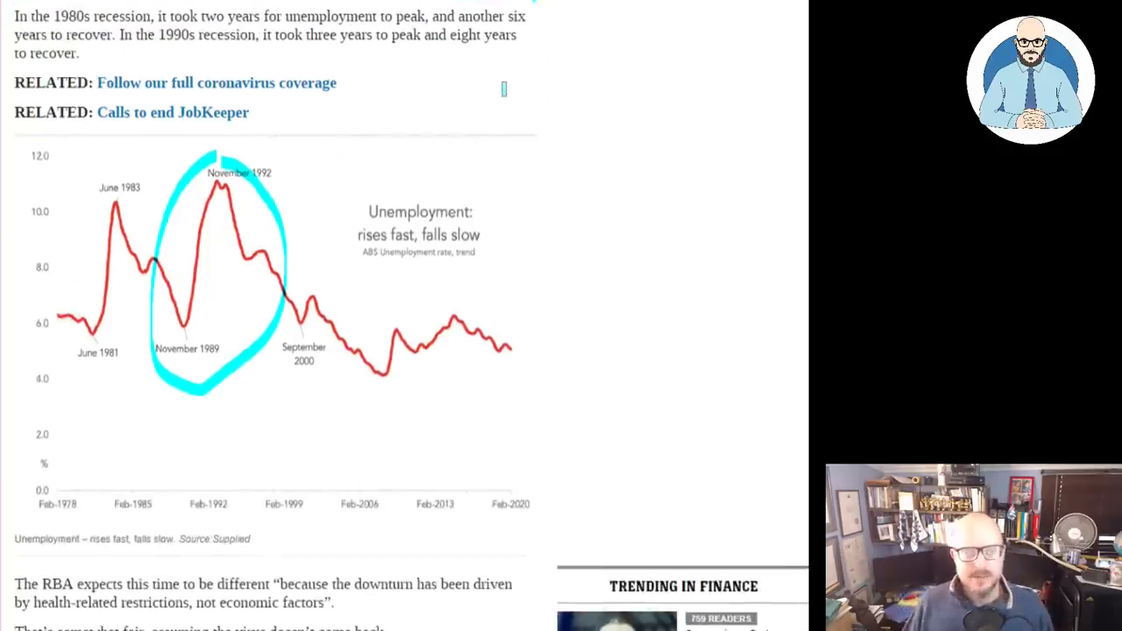
{"action": "scroll", "scroll_direction": "down", "scroll_amount": 3}
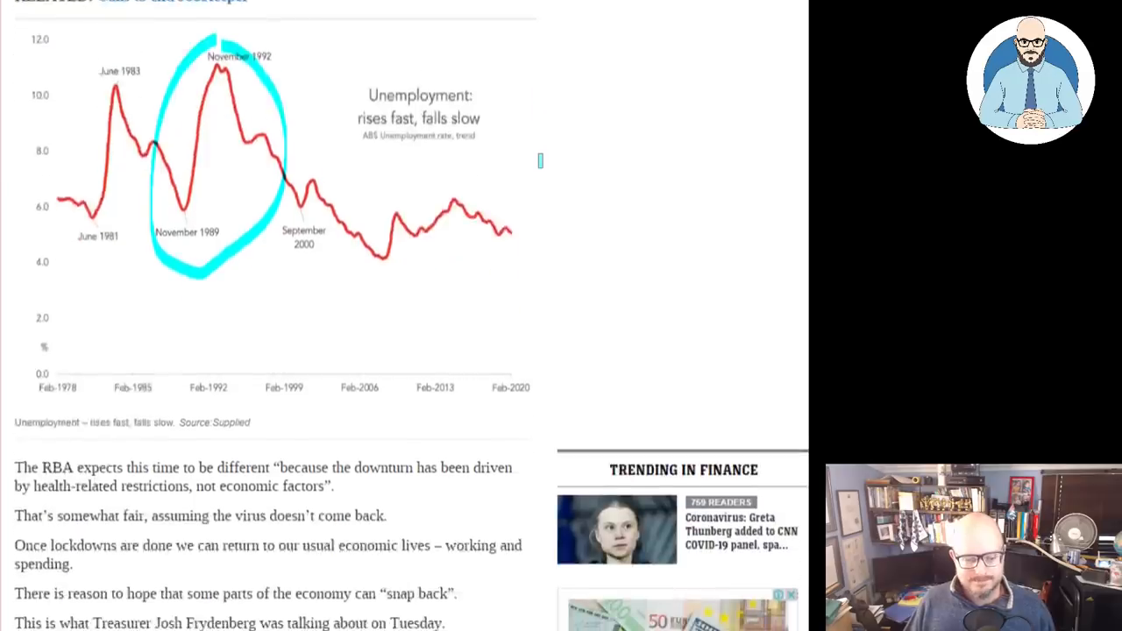
{"action": "scroll", "scroll_direction": "down", "scroll_amount": 3}
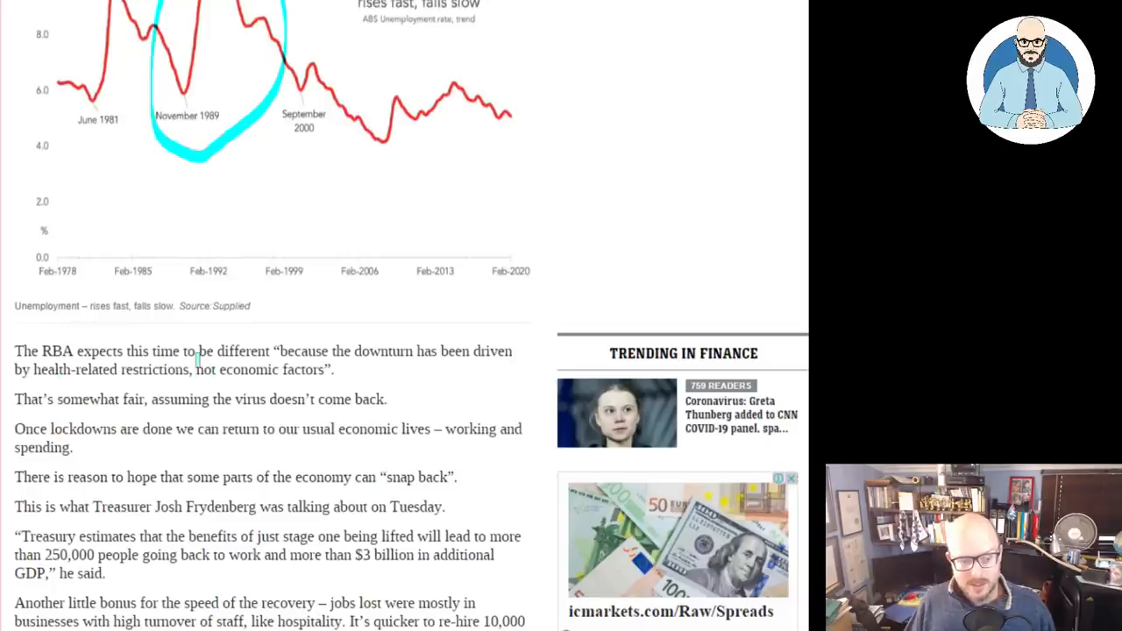
{"action": "left_click_drag", "start_coordinate": [196, 369], "coordinate": [454, 386]}
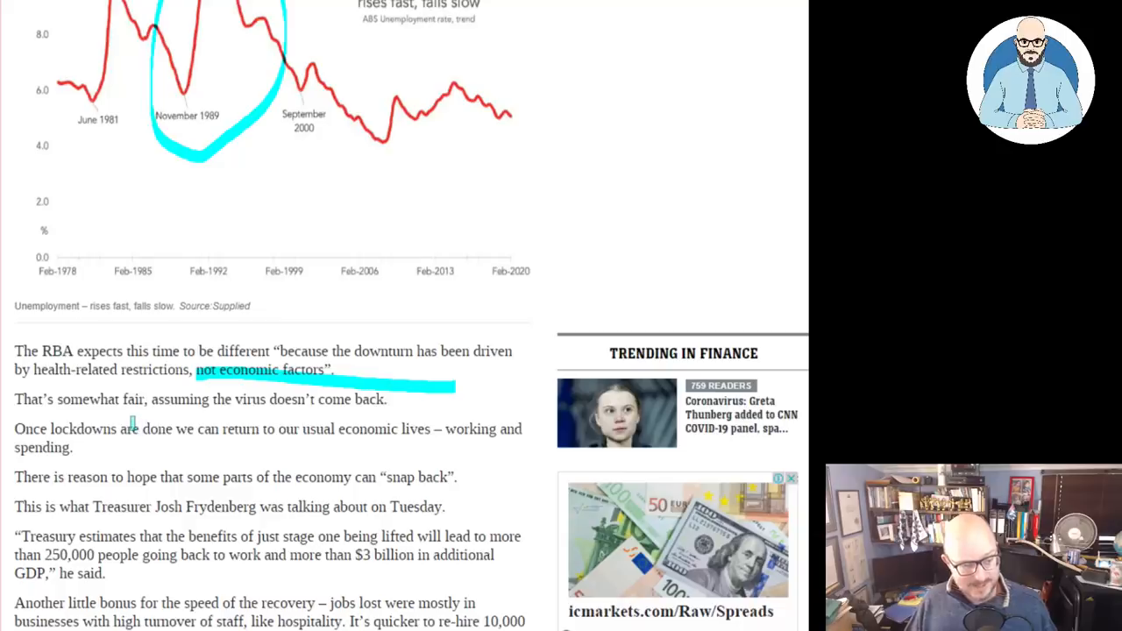
Underline '$3 billion in additional GDP' further down the recovery paragraphs.
{"action": "scroll", "scroll_direction": "down", "scroll_amount": 3}
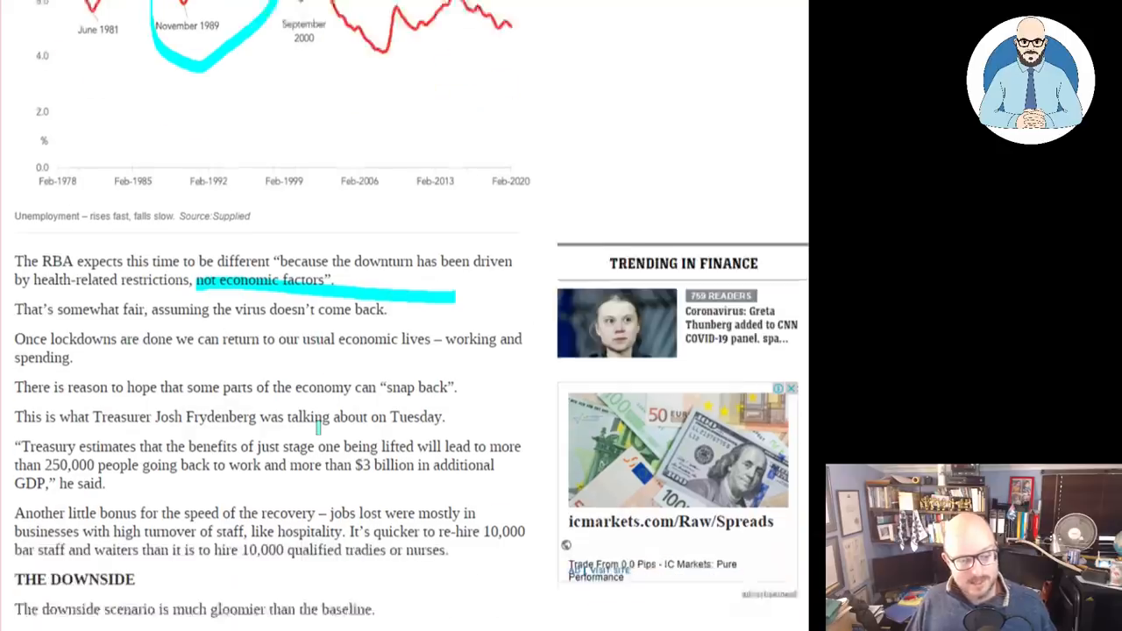
{"action": "scroll", "scroll_direction": "down", "scroll_amount": 3}
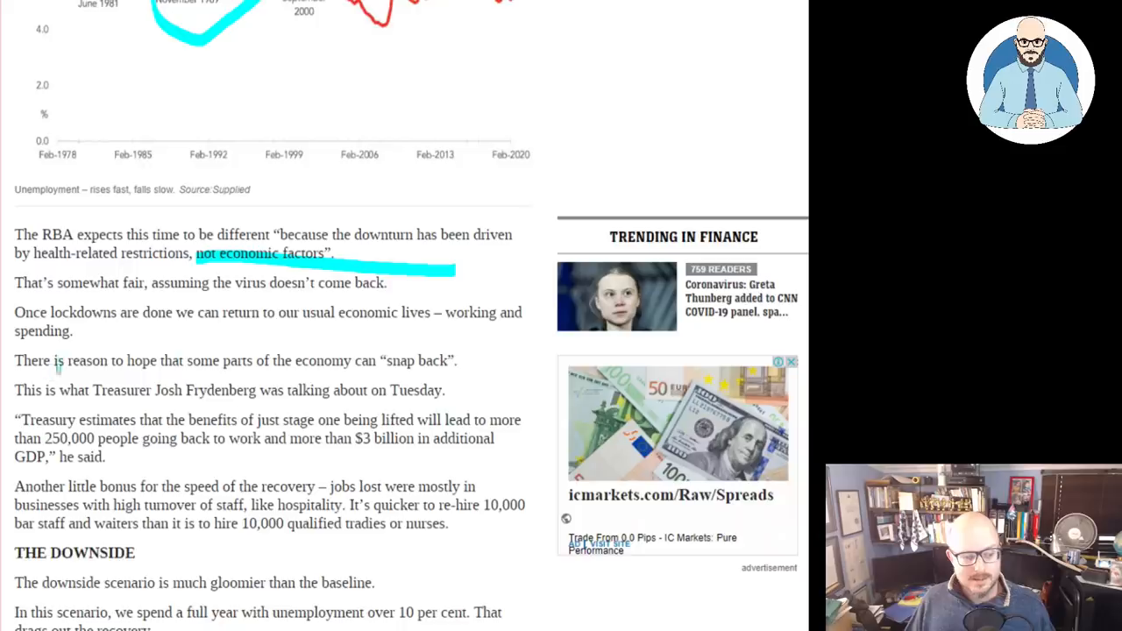
{"action": "scroll", "scroll_direction": "down", "scroll_amount": 3}
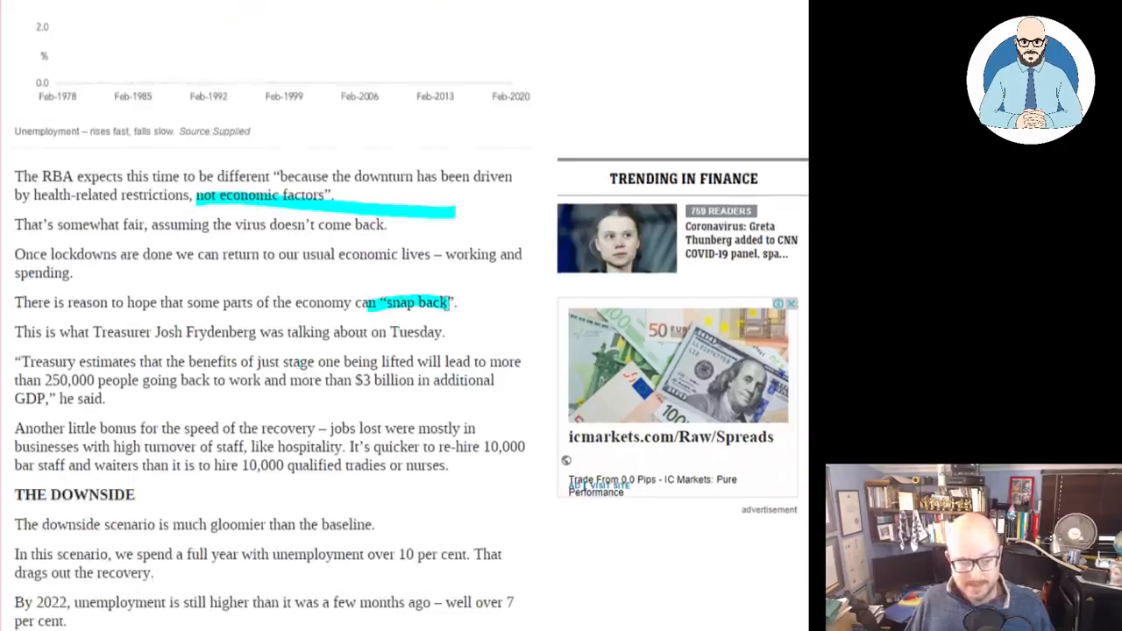
{"action": "scroll", "scroll_direction": "down", "scroll_amount": 3}
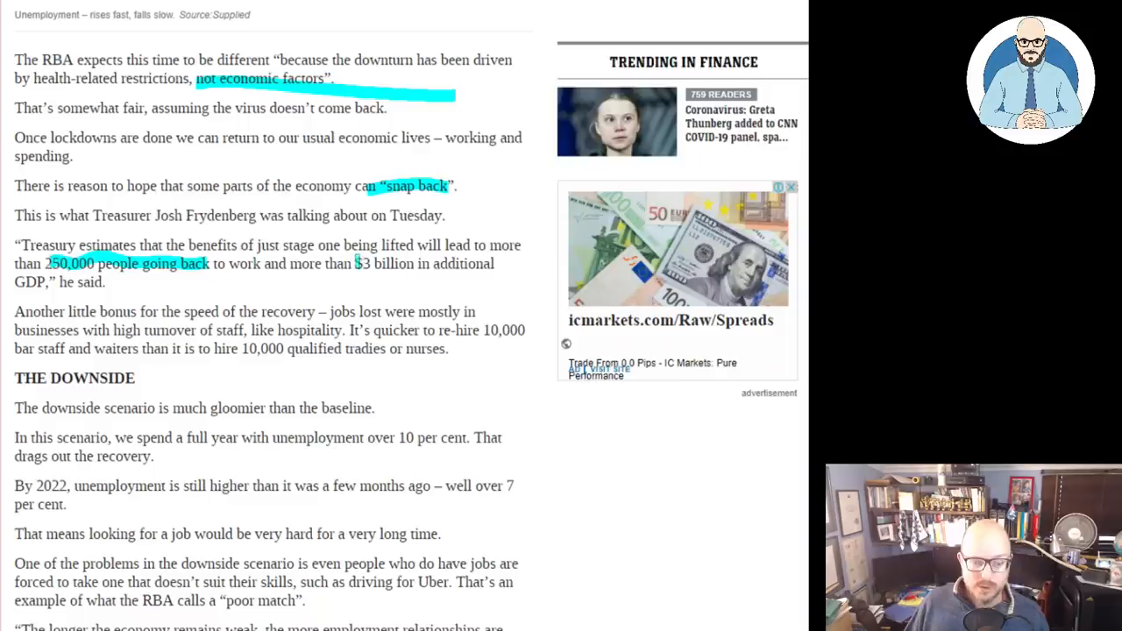
{"action": "left_click_drag", "start_coordinate": [355, 263], "coordinate": [105, 281]}
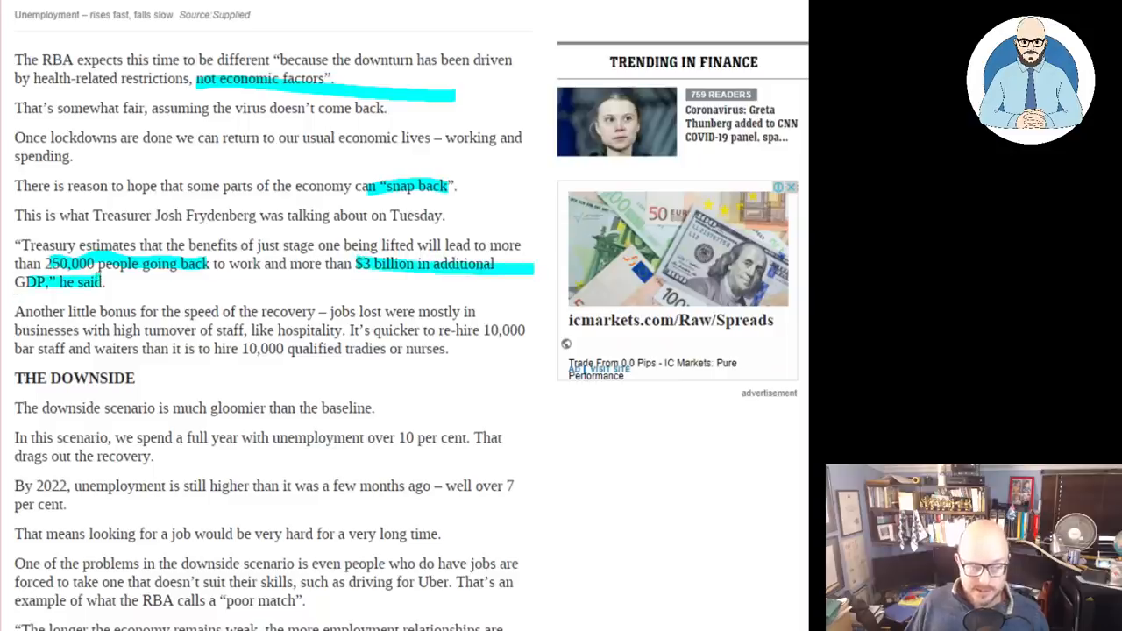
{"action": "scroll", "scroll_direction": "down", "scroll_amount": 3}
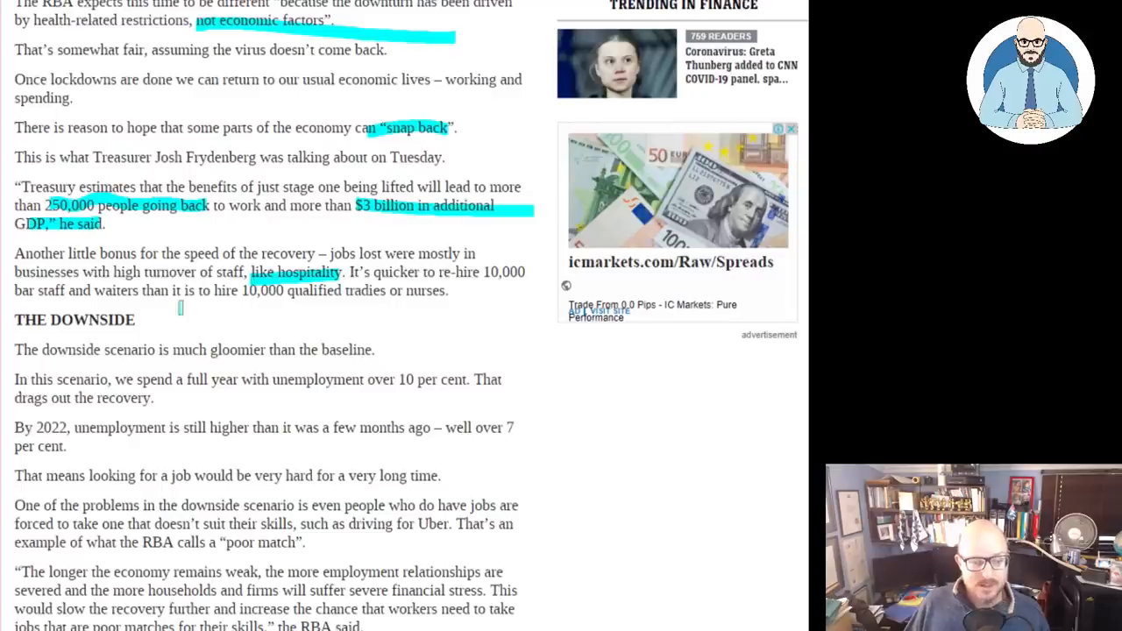
{"action": "mouse_move", "coordinate": [245, 325]}
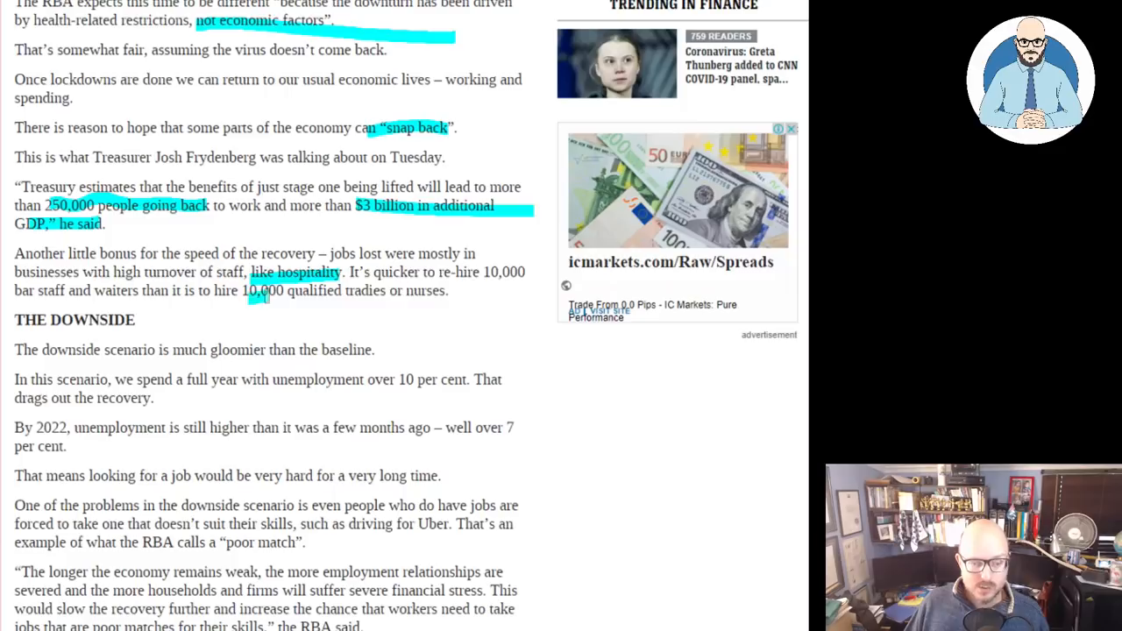
Underline 'over 10 per cent', 'employment relationships' and 'until next year' in The Downside.
{"action": "scroll", "scroll_direction": "down", "scroll_amount": 3}
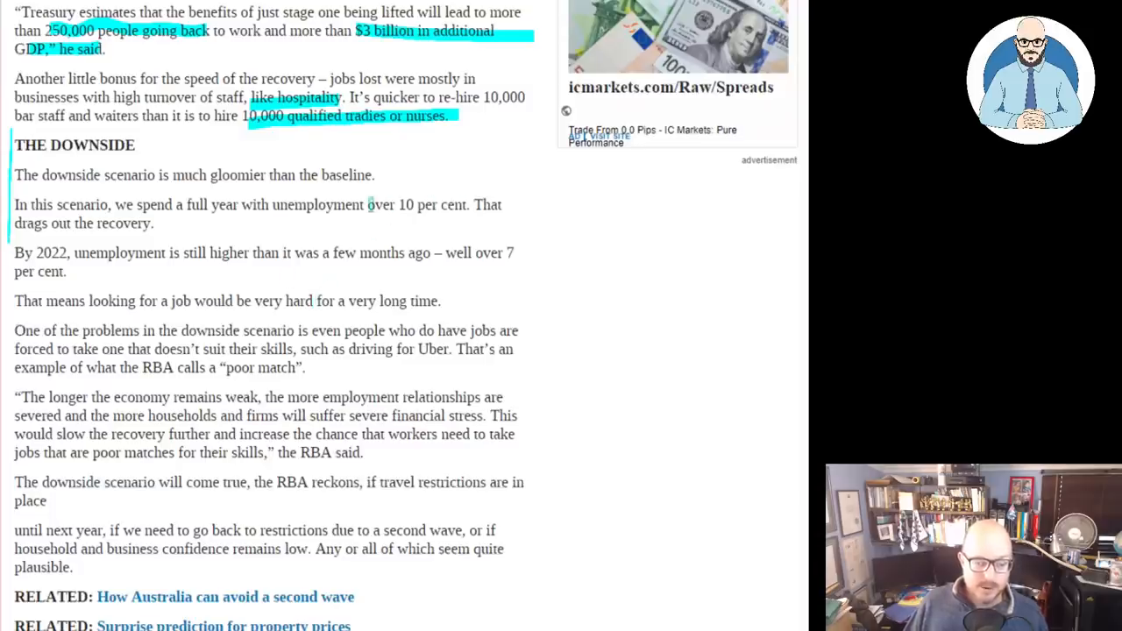
{"action": "left_click_drag", "start_coordinate": [363, 205], "coordinate": [467, 204]}
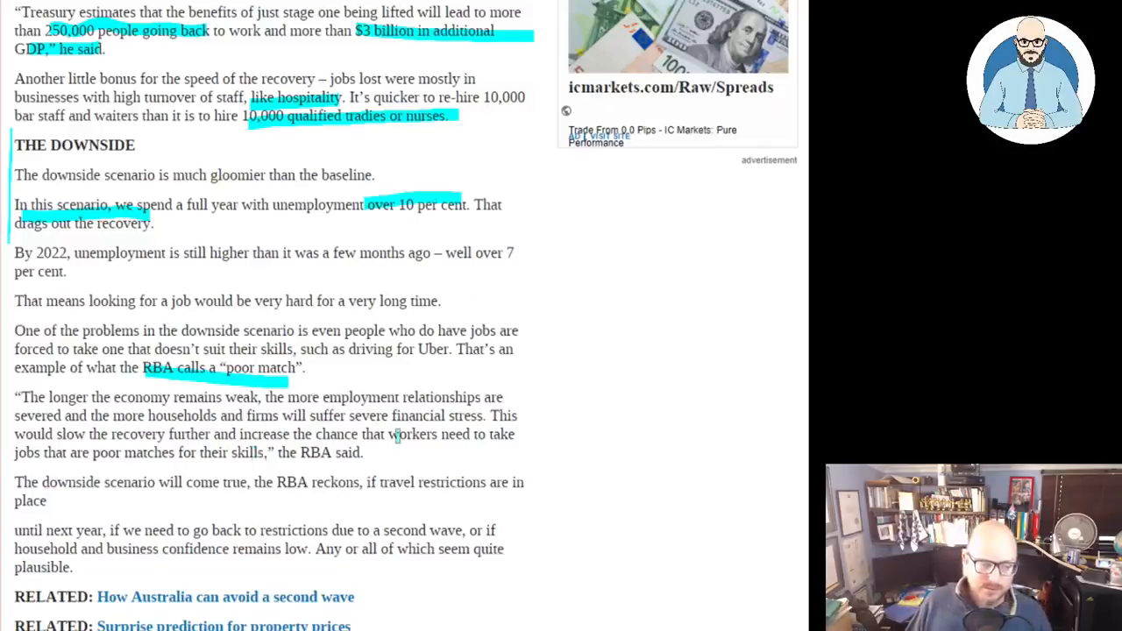
{"action": "left_click_drag", "start_coordinate": [311, 415], "coordinate": [480, 415]}
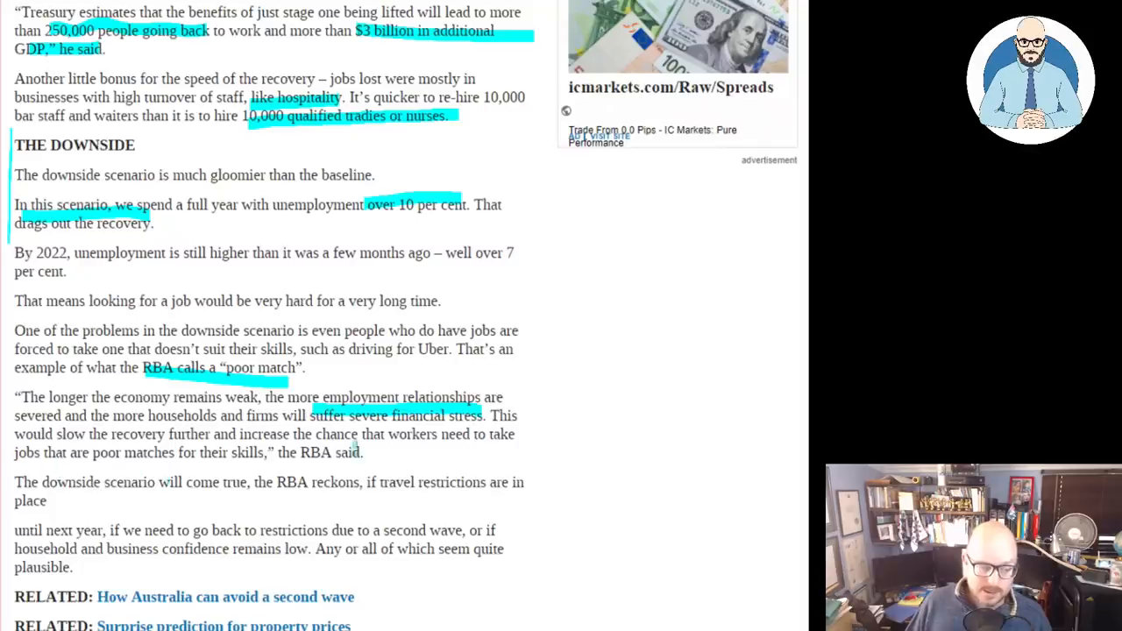
{"action": "scroll", "scroll_direction": "down", "scroll_amount": 3}
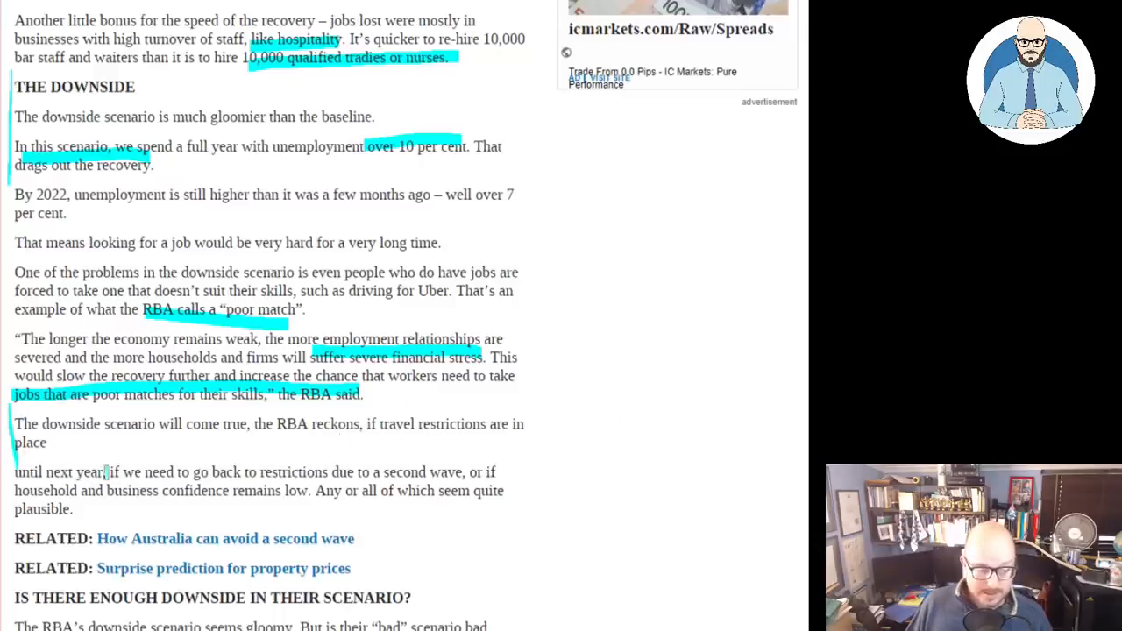
{"action": "left_click_drag", "start_coordinate": [14, 472], "coordinate": [104, 471]}
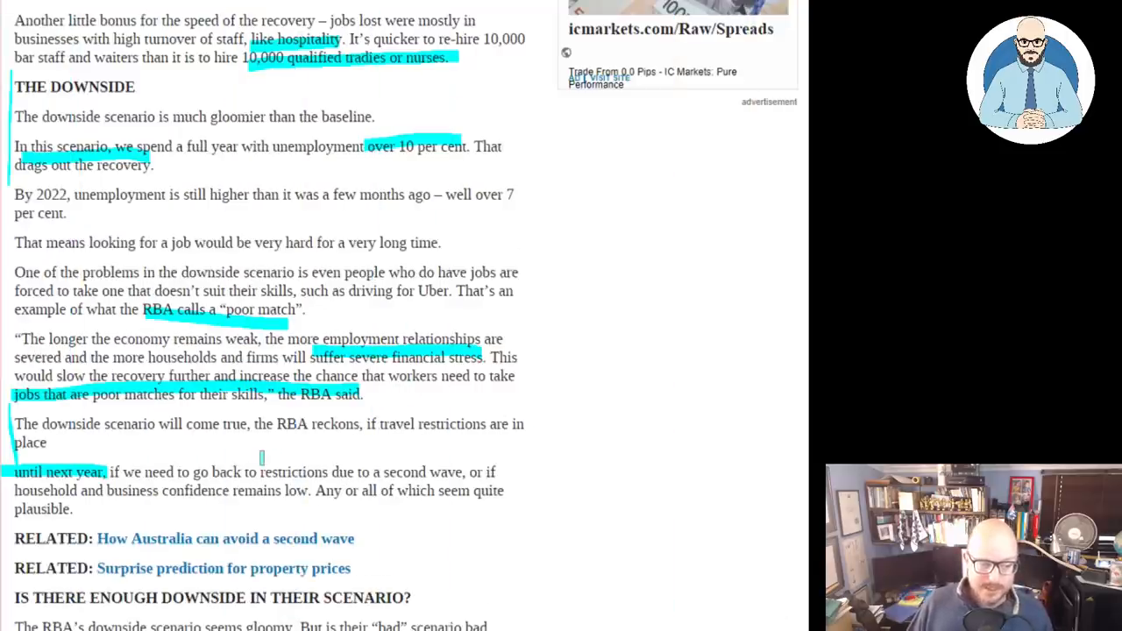
{"action": "scroll", "scroll_direction": "down", "scroll_amount": 3}
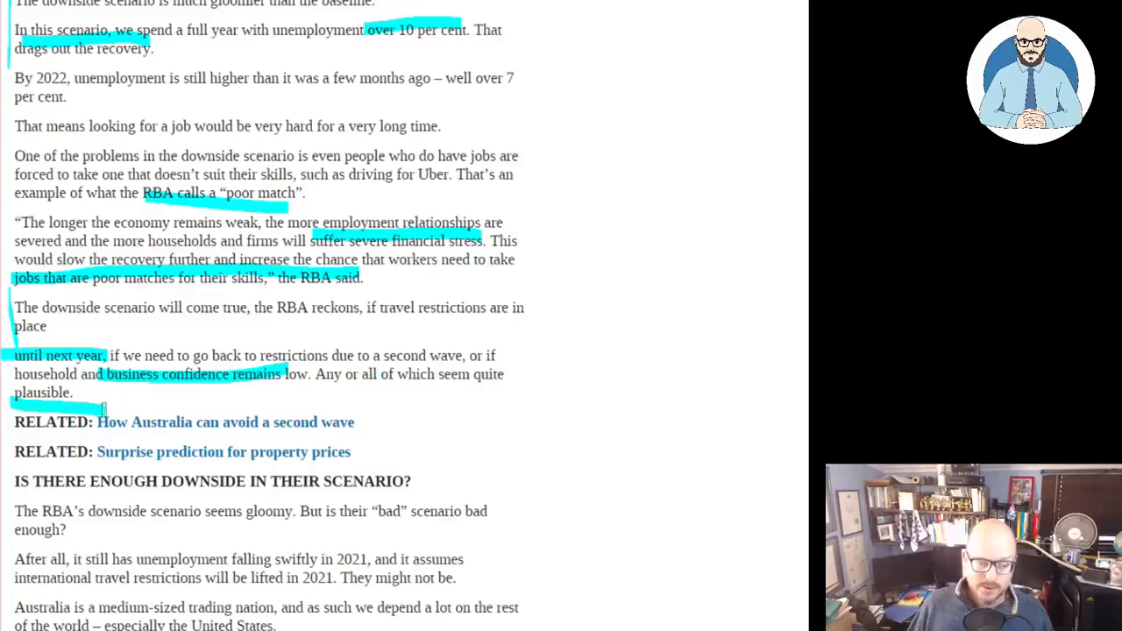
Scroll to the 'Is there enough downside' section and underline 'worsening relations with China'.
{"action": "scroll", "scroll_direction": "down", "scroll_amount": 3}
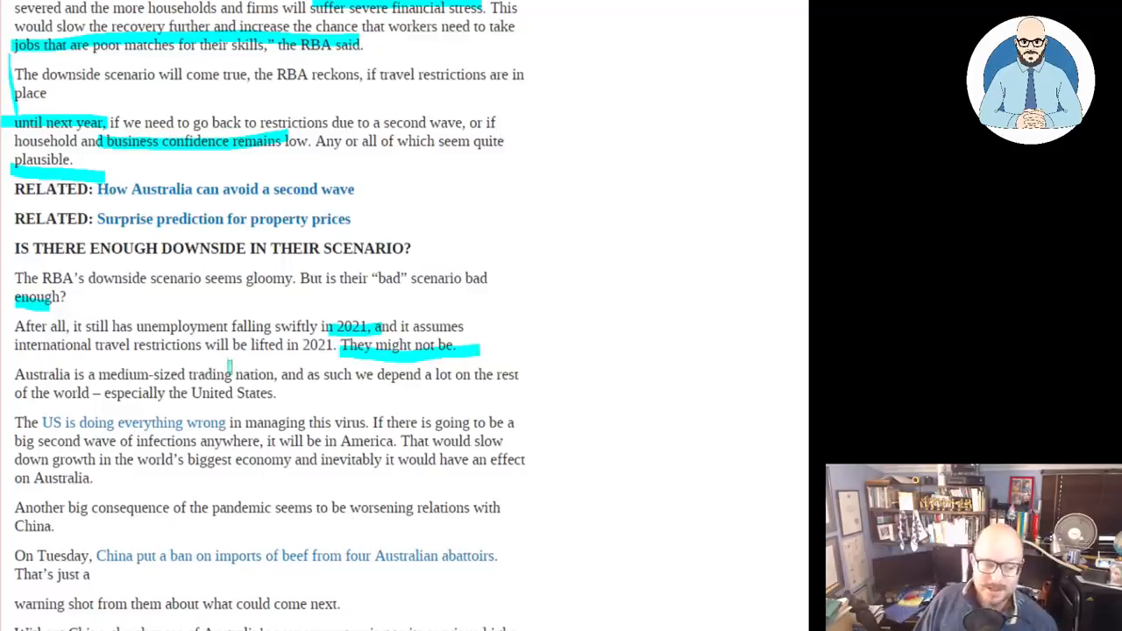
{"action": "scroll", "scroll_direction": "down", "scroll_amount": 3}
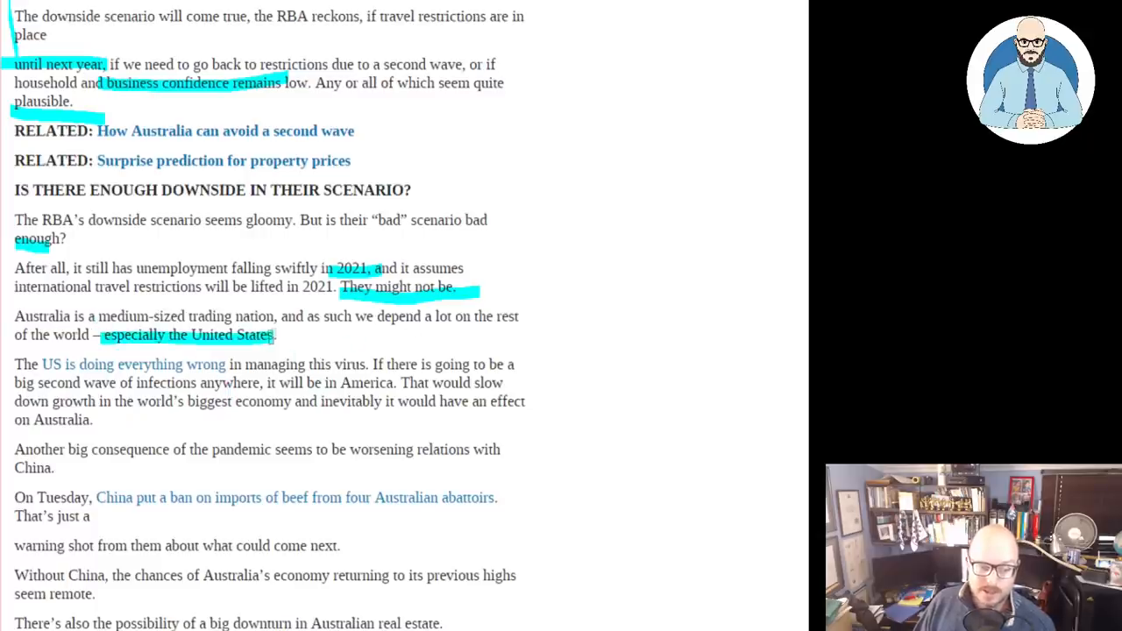
{"action": "scroll", "scroll_direction": "down", "scroll_amount": 3}
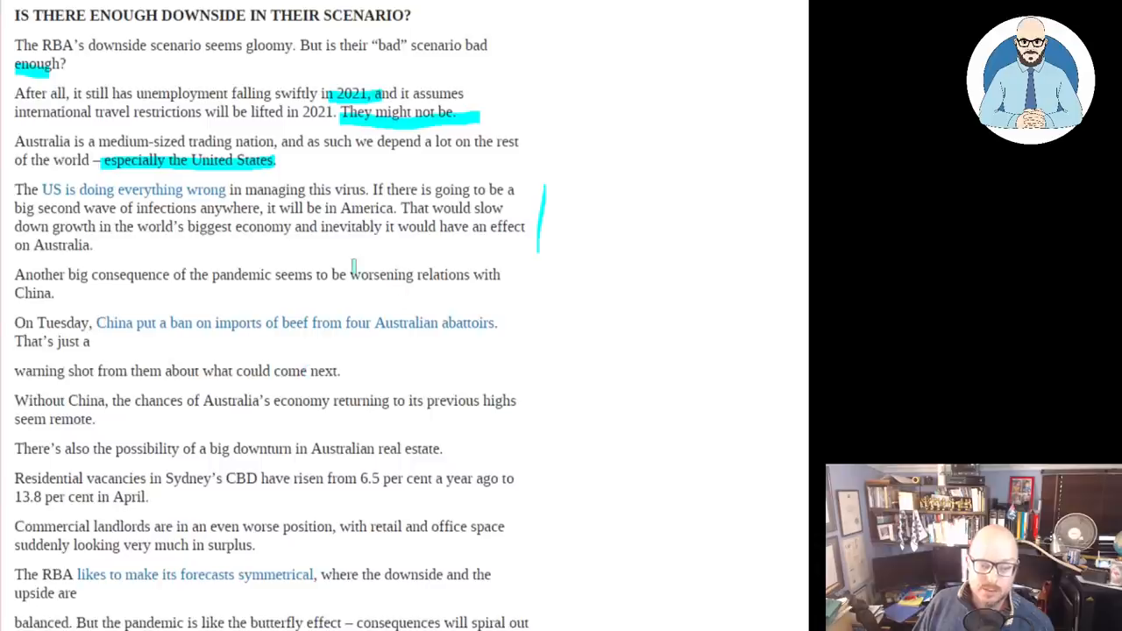
{"action": "left_click_drag", "start_coordinate": [349, 274], "coordinate": [112, 292]}
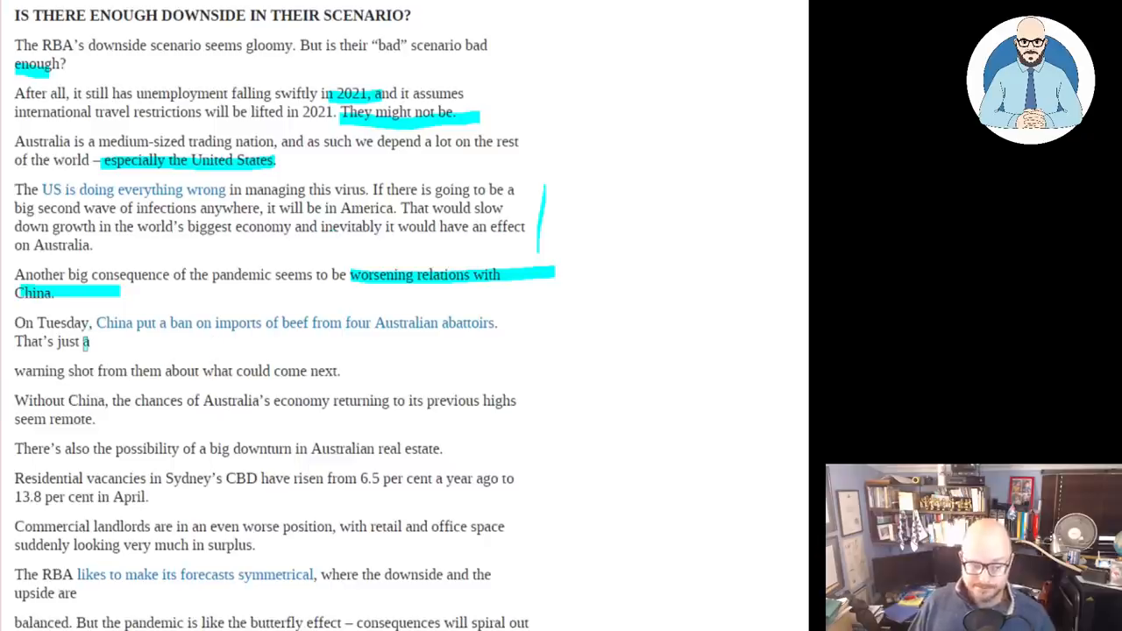
{"action": "scroll", "scroll_direction": "down", "scroll_amount": 3}
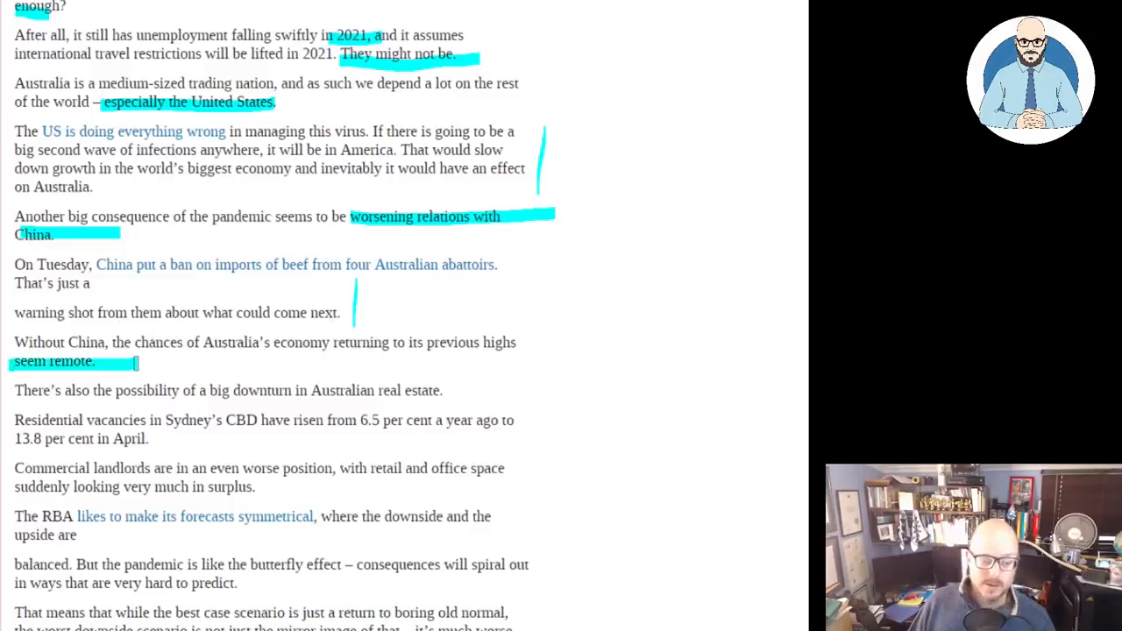
Underline the 6.5 to 13.8 per cent vacancy rise and mark the commercial landlords sentence.
{"action": "scroll", "scroll_direction": "down", "scroll_amount": 3}
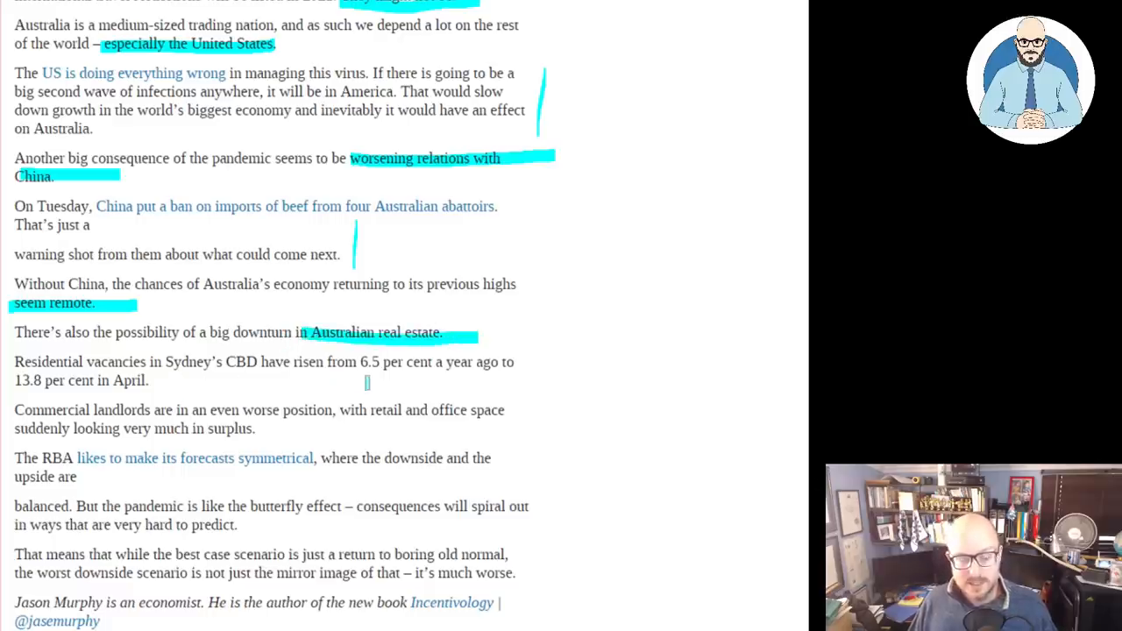
{"action": "left_click_drag", "start_coordinate": [357, 361], "coordinate": [504, 362]}
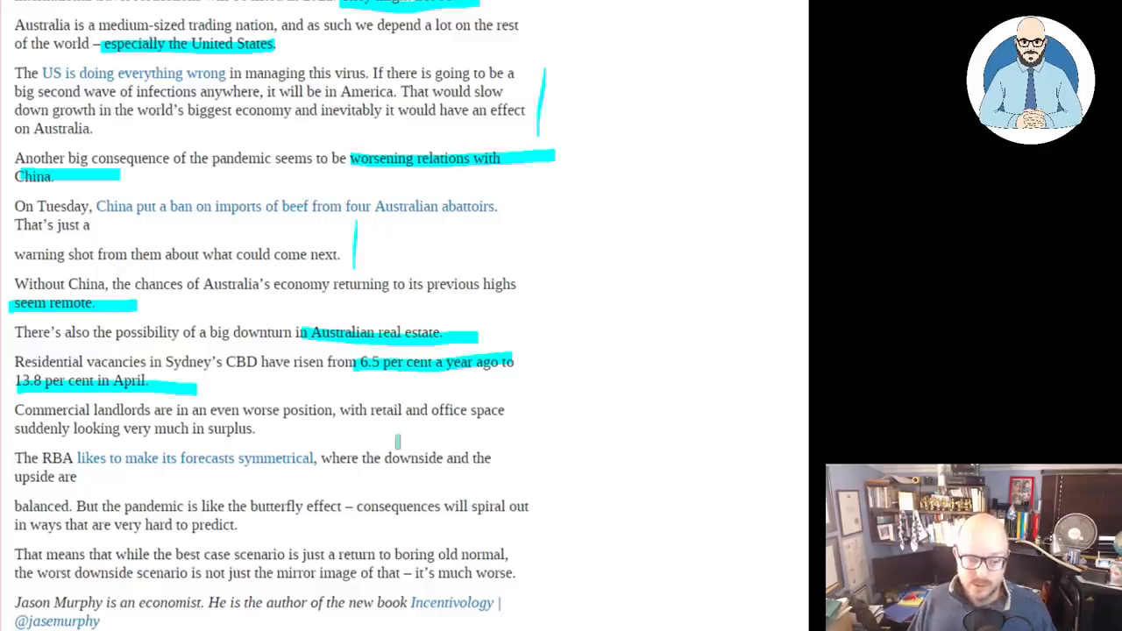
{"action": "left_click_drag", "start_coordinate": [15, 429], "coordinate": [237, 429]}
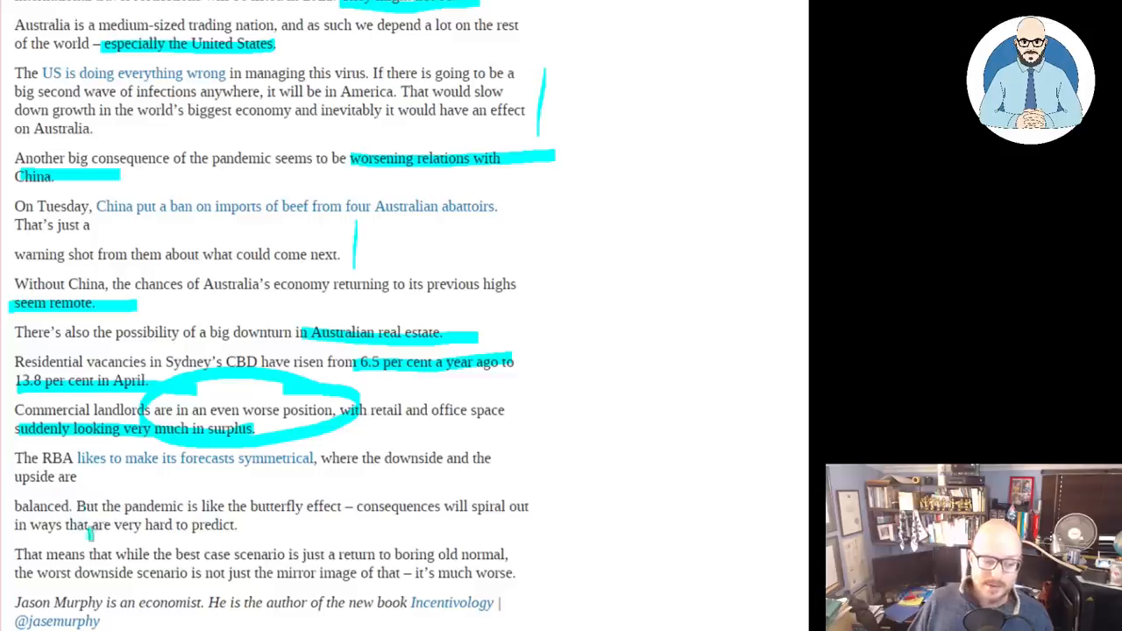
Draw another pen mark lower in the article, then scroll through the page.
{"action": "left_click_drag", "start_coordinate": [89, 525], "coordinate": [235, 525]}
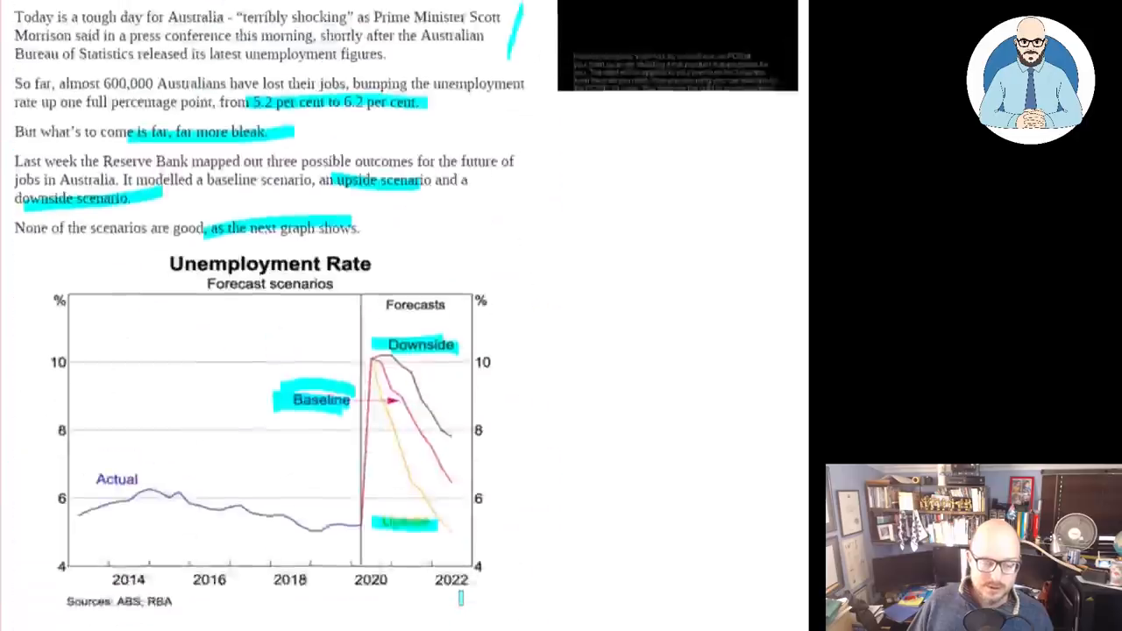
{"action": "scroll", "scroll_direction": "up", "scroll_amount": 3}
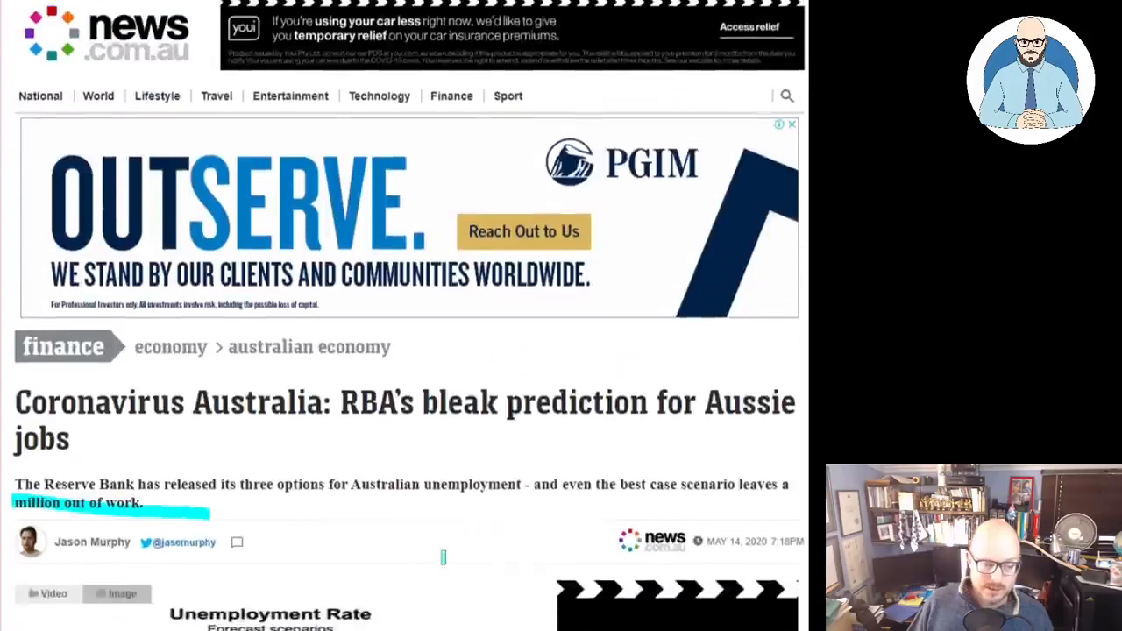
{"action": "scroll", "scroll_direction": "down", "scroll_amount": 3}
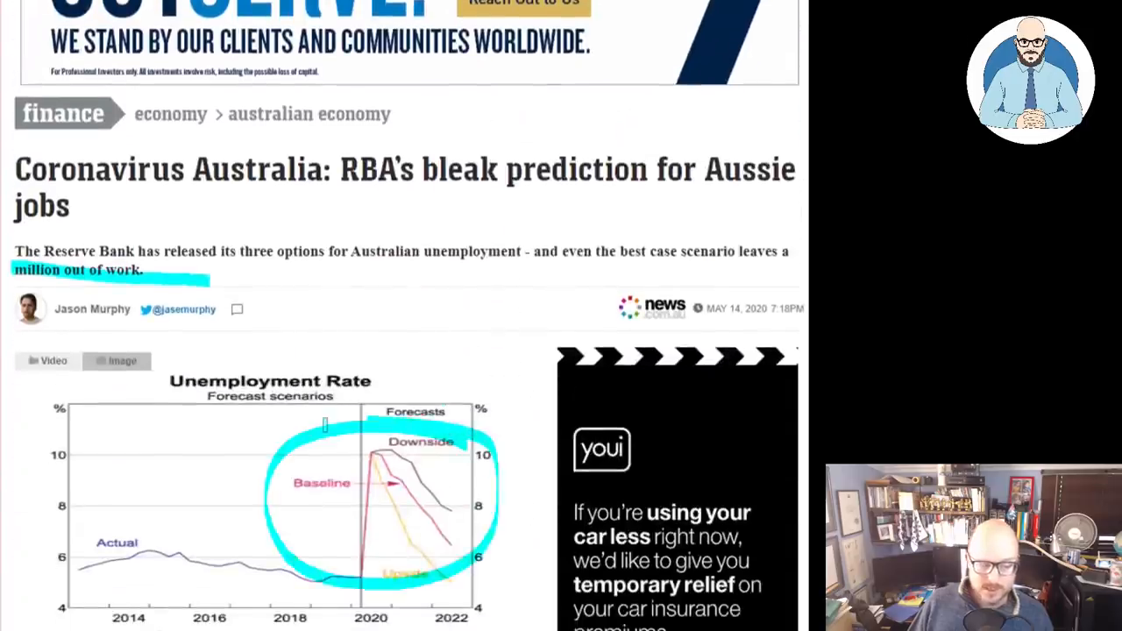
{"action": "scroll", "scroll_direction": "down", "scroll_amount": 3}
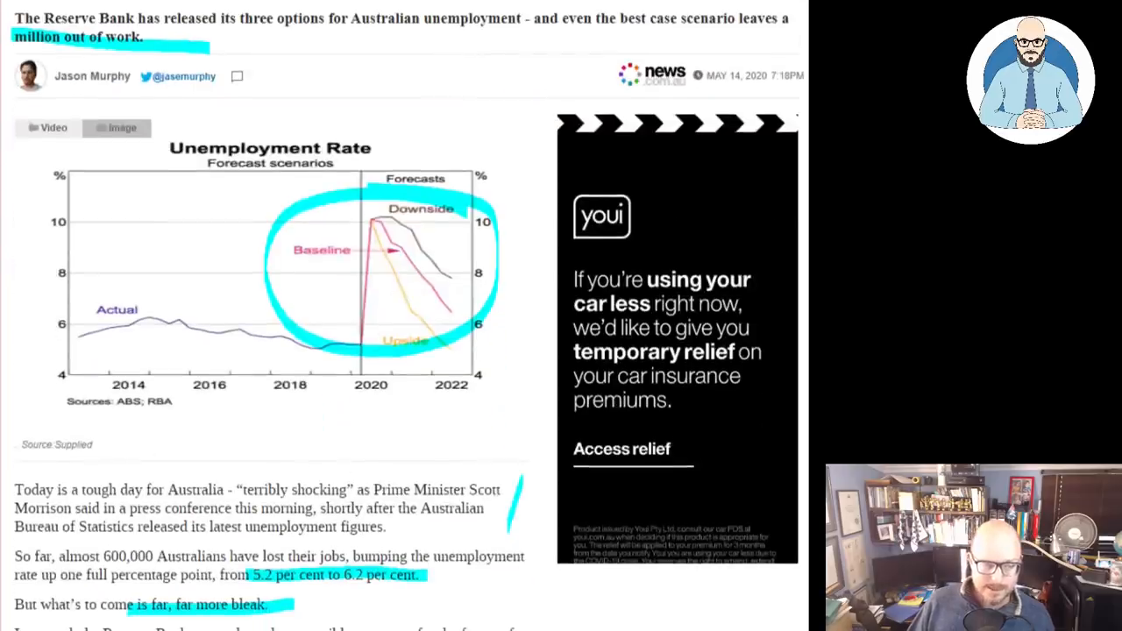